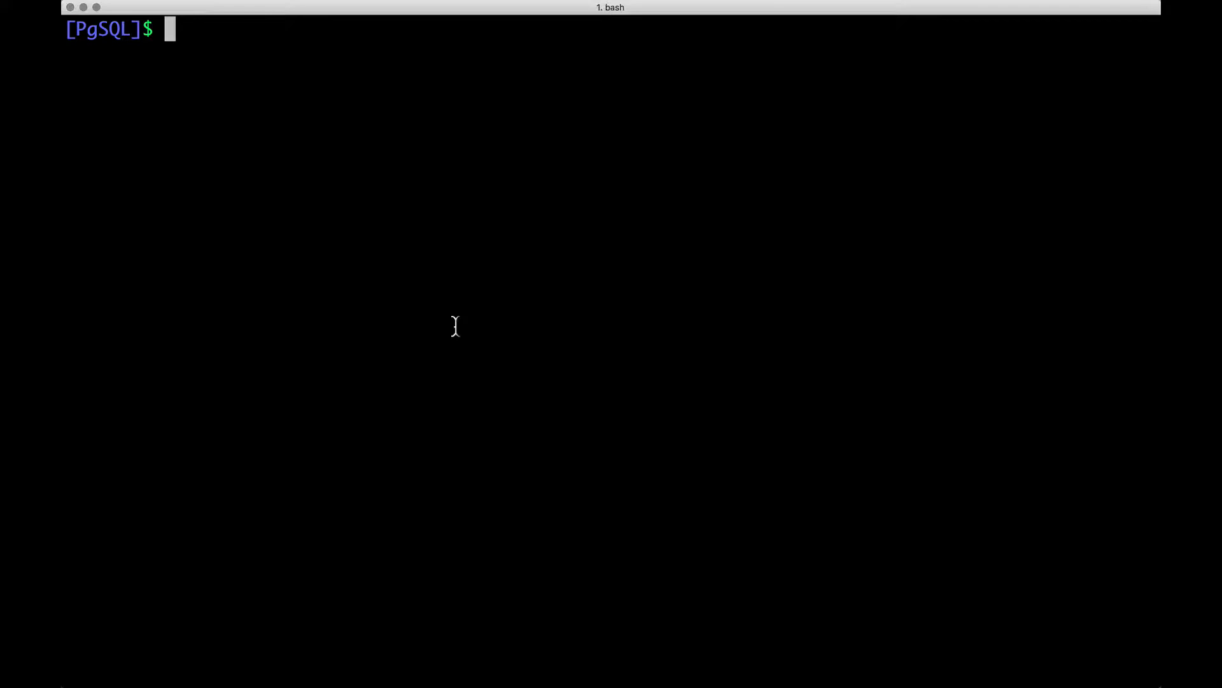
Step: List deployments and pods with kubectl get, confirming the single postgres pod is Running
{"action": "type", "text": "kubectl get deploy"}
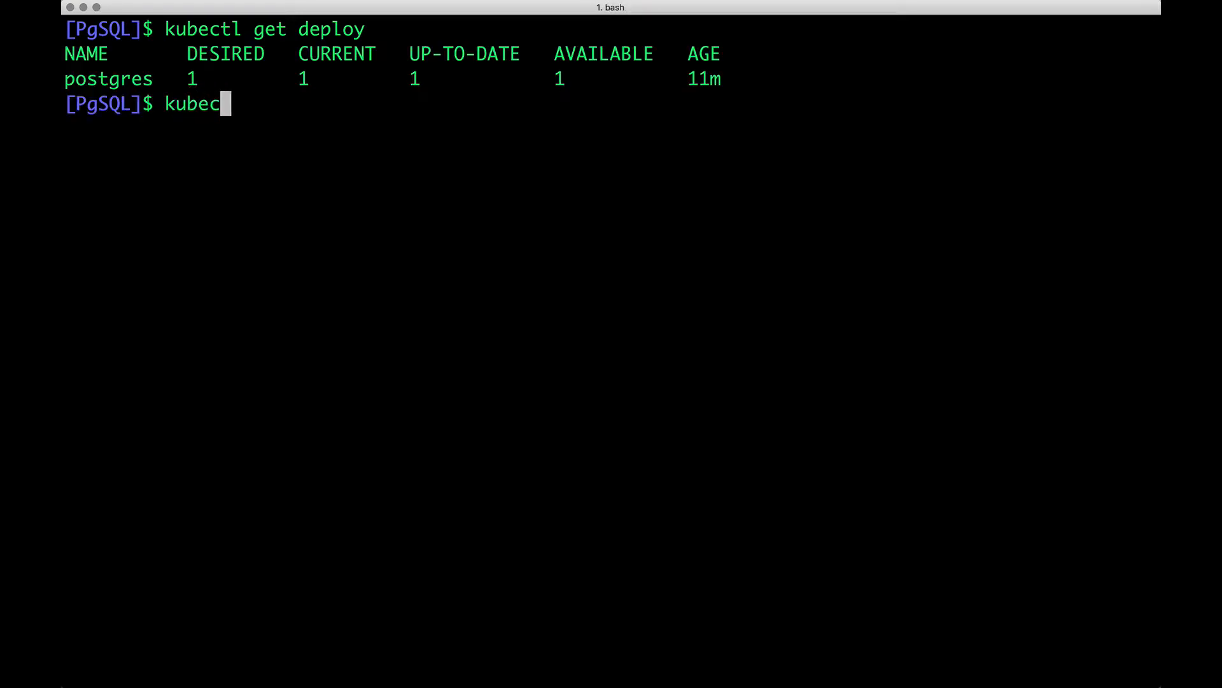
{"action": "type", "text": "tl get pod"}
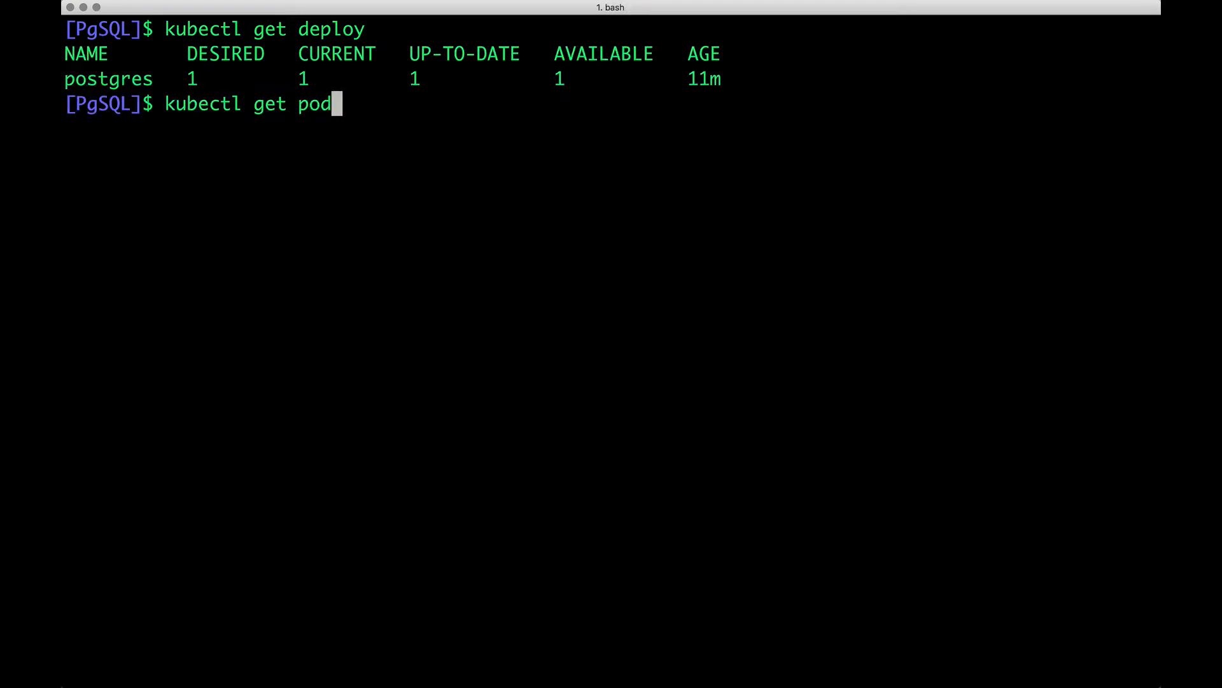
{"action": "key", "text": "Return"}
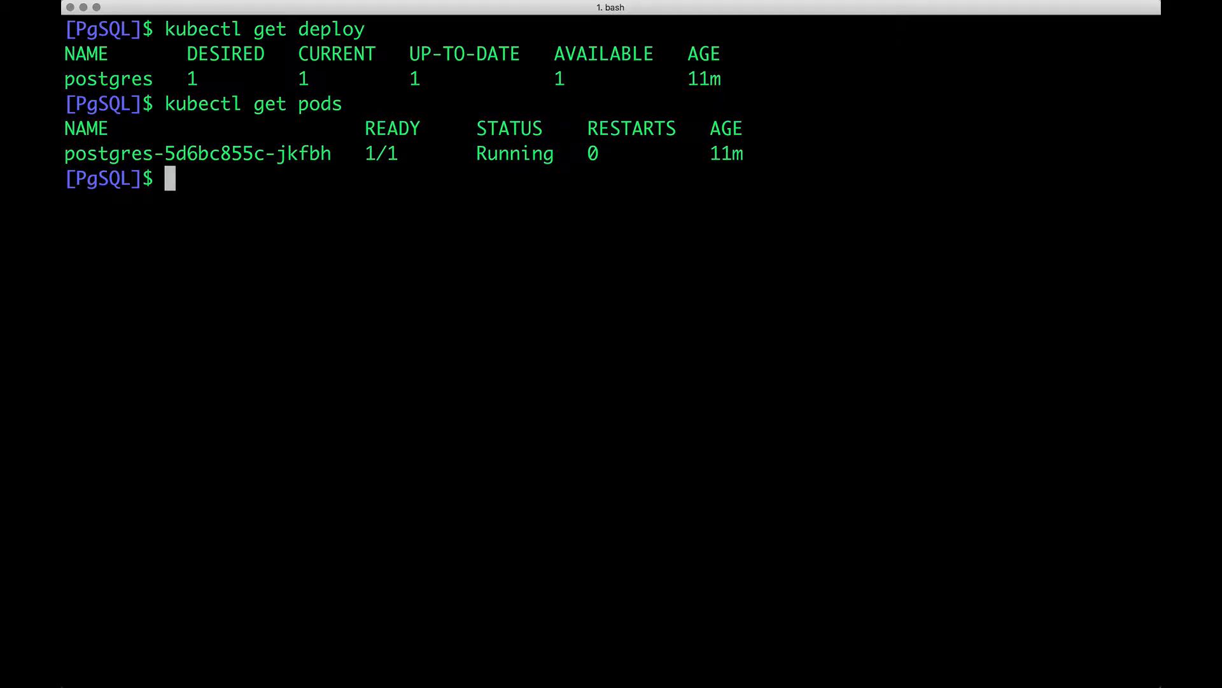
{"action": "key", "text": "ctrl+l"}
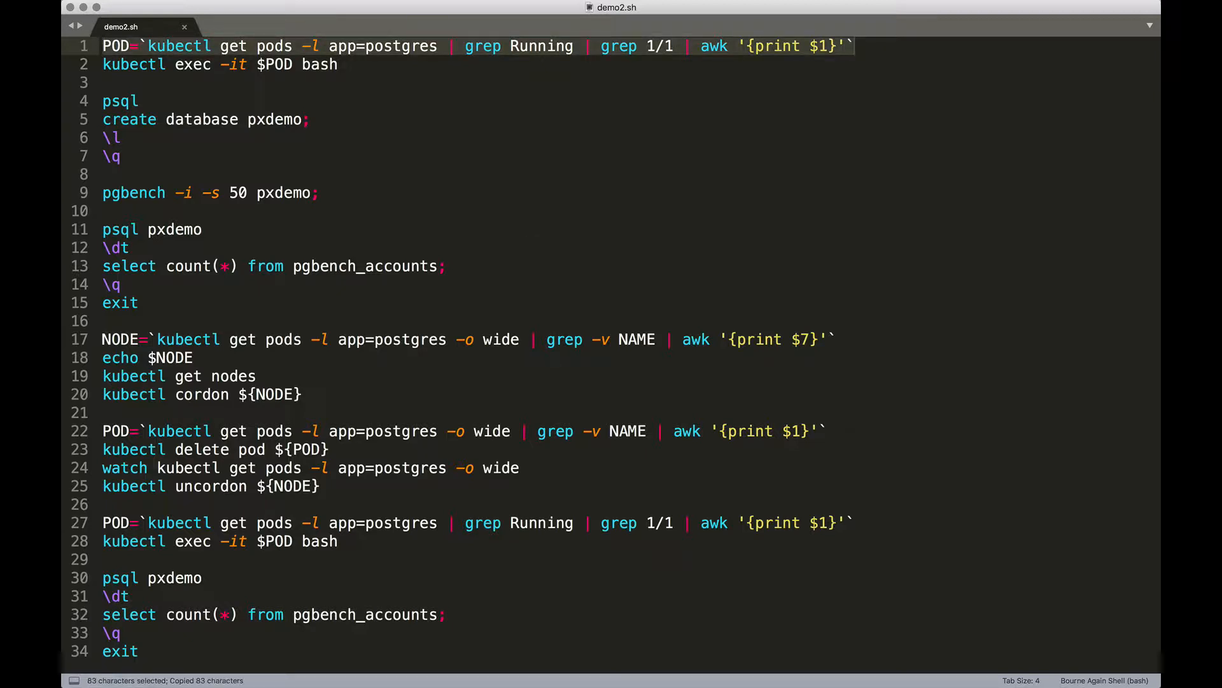
{"action": "mouse_move", "coordinate": [739, 122]}
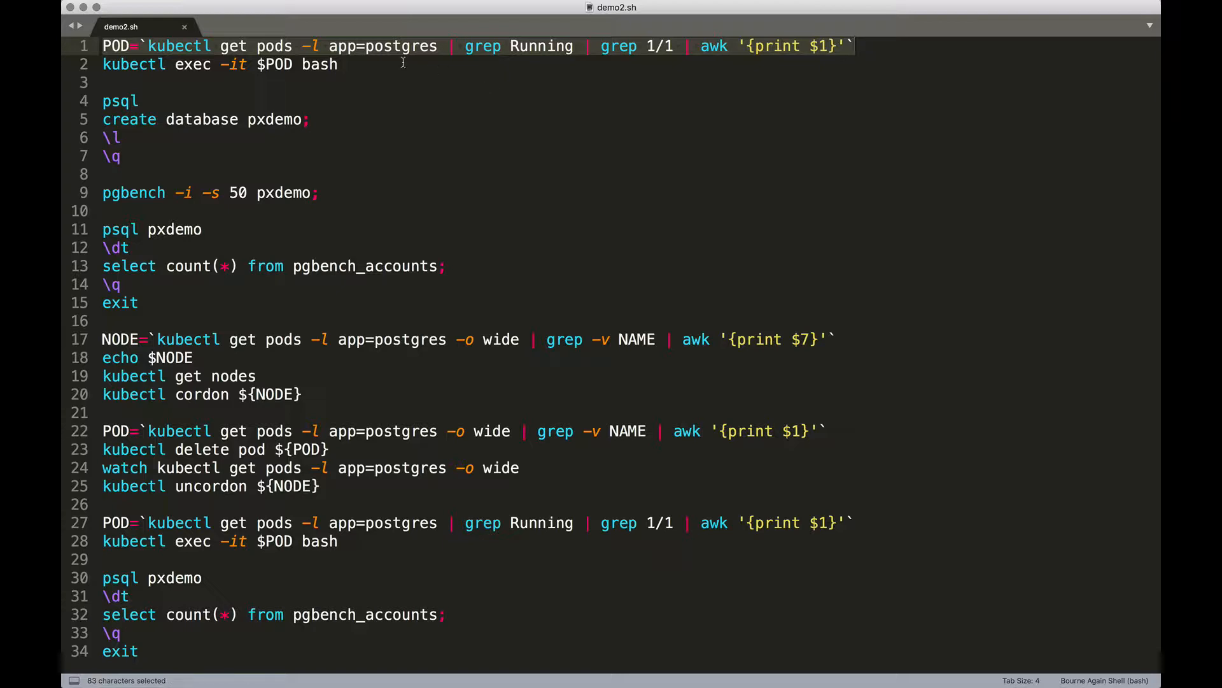
Step: Store the Running postgres pod's name in POD and enter kubectl exec into it
{"action": "type", "text": "c"}
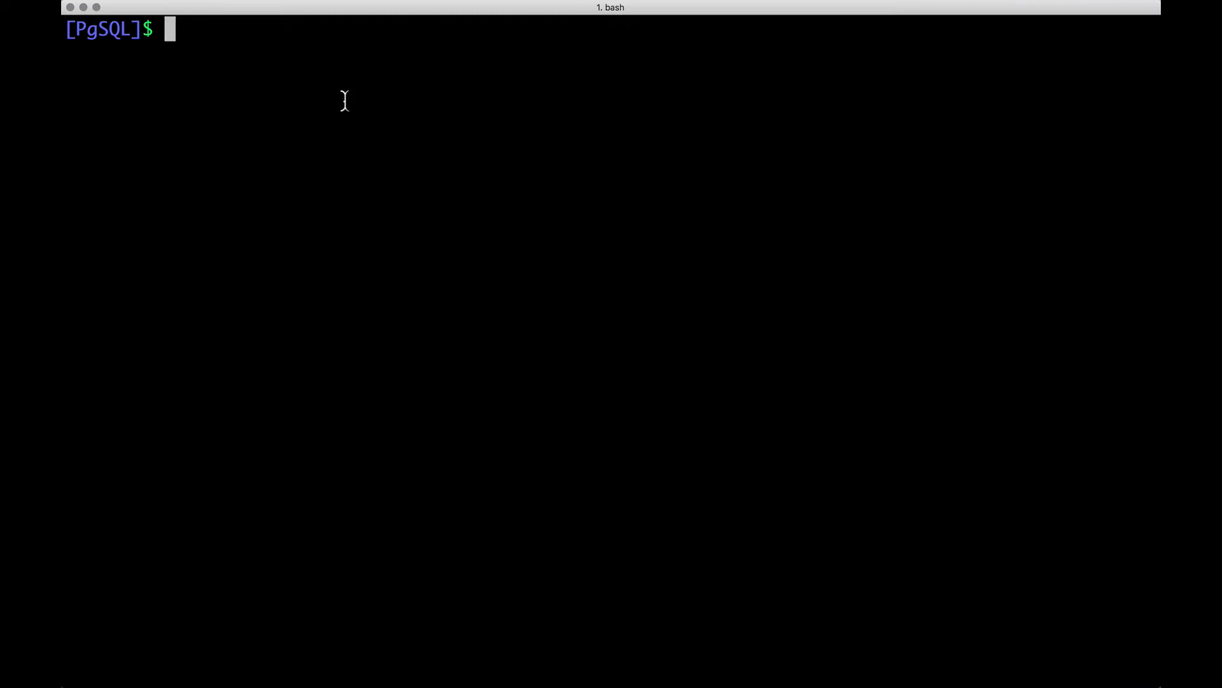
{"action": "type", "text": "POD=`kubectl get pods -l app=postgres | grep Running | grep 1/1 | awk '{print $1}'`"}
{"action": "type", "text": "kubectl exec -it $POD bash"}
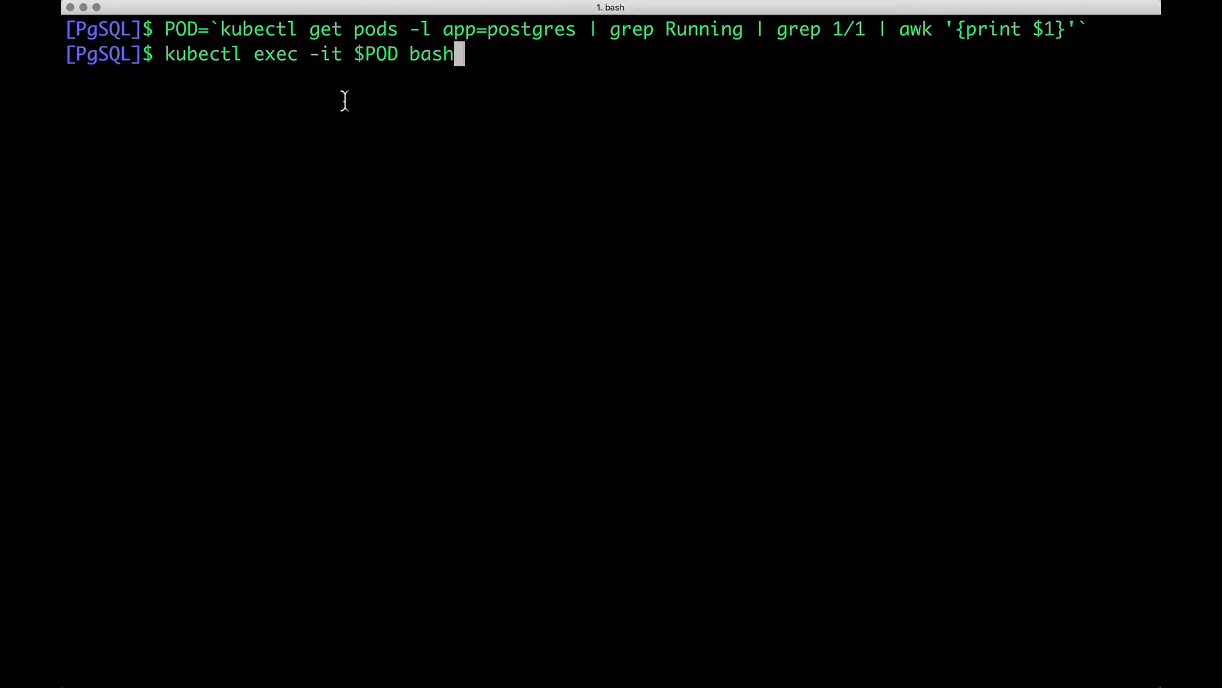
{"action": "key", "text": "Return"}
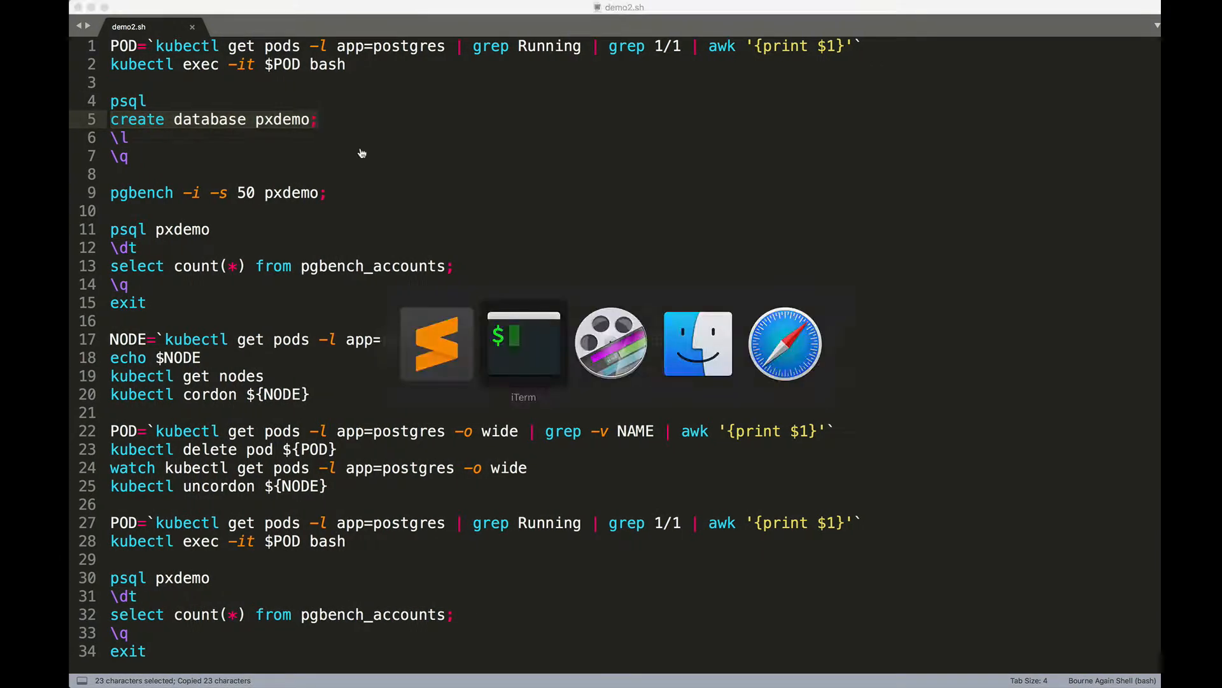
Step: Create the pxdemo database in psql and list databases to confirm it exists
{"action": "left_click", "coordinate": [523, 343]}
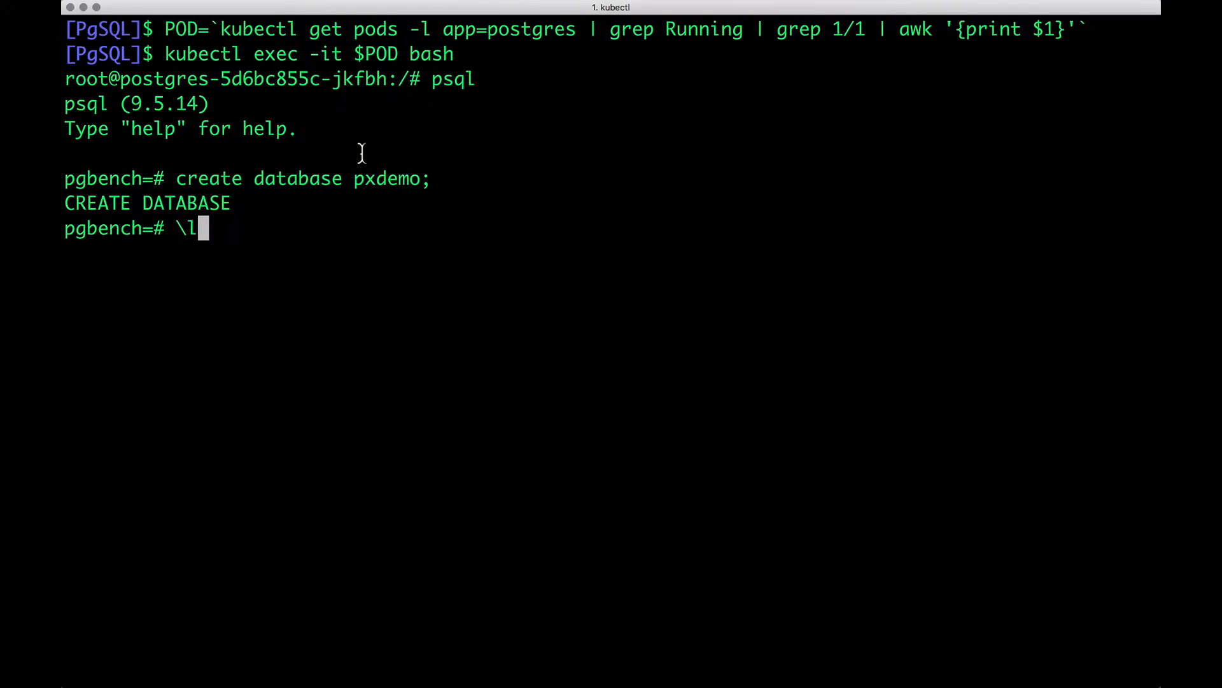
{"action": "key", "text": "Return"}
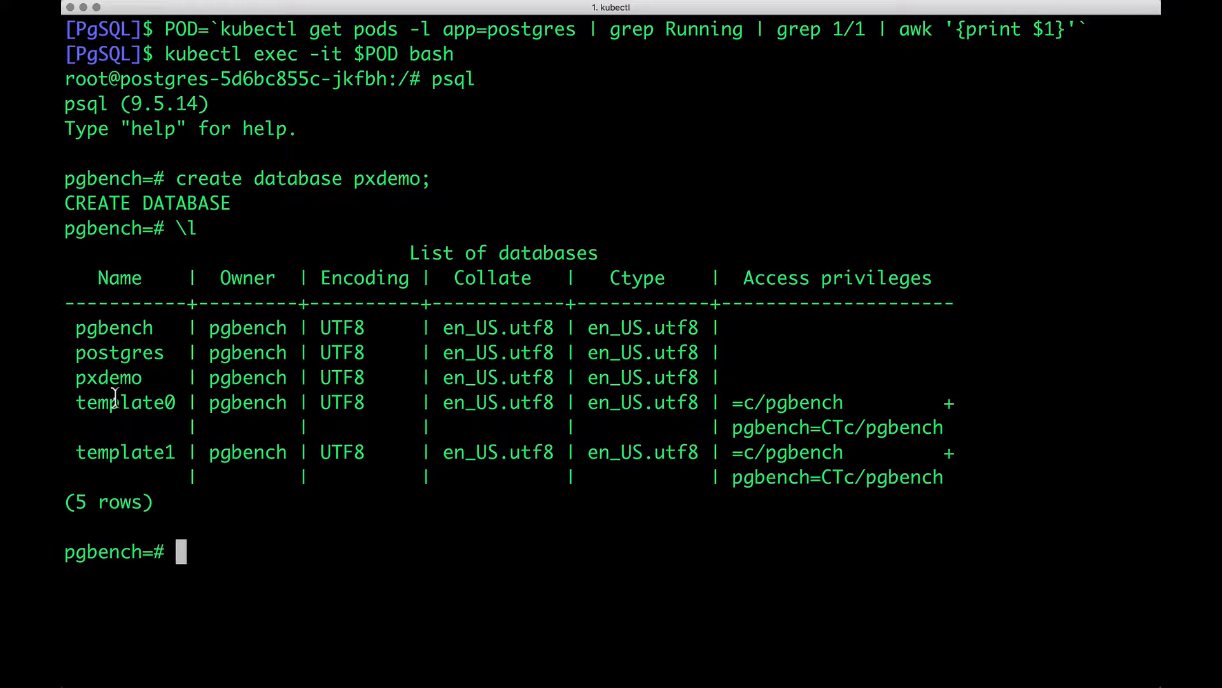
{"action": "mouse_move", "coordinate": [166, 430]}
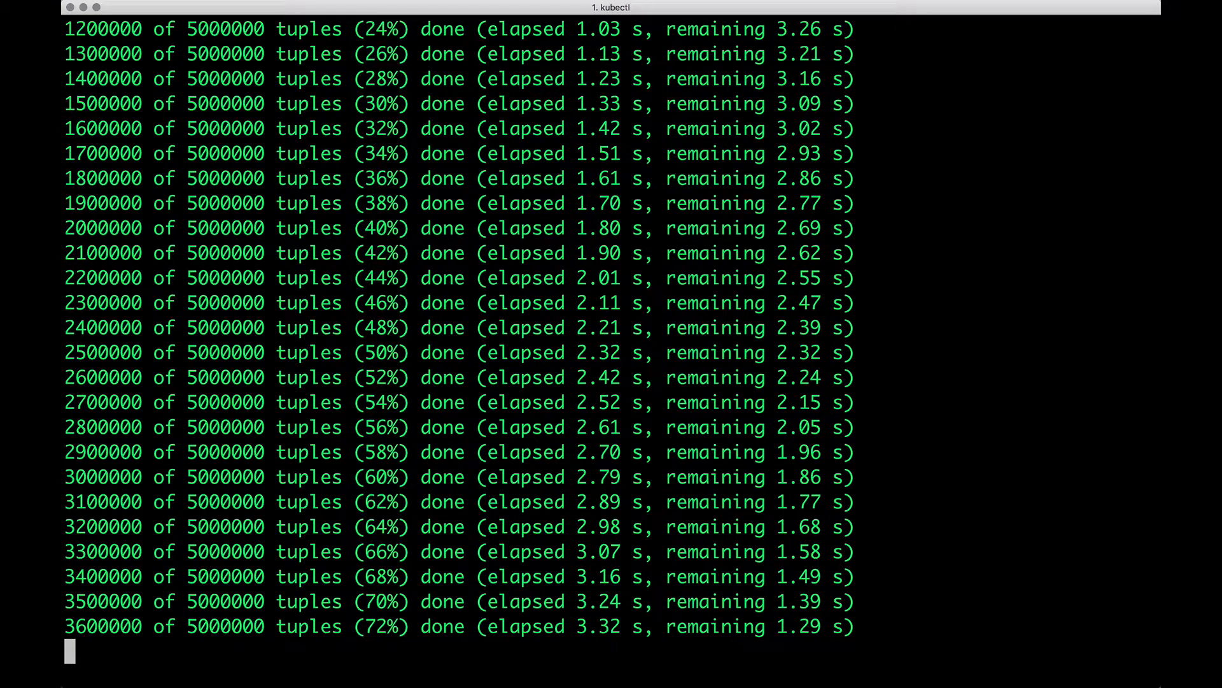
Step: Scroll through pgbench -i -s 50 output loading 5,000,000 tuples into pxdemo
{"action": "scroll", "scroll_direction": "down", "scroll_amount": 3}
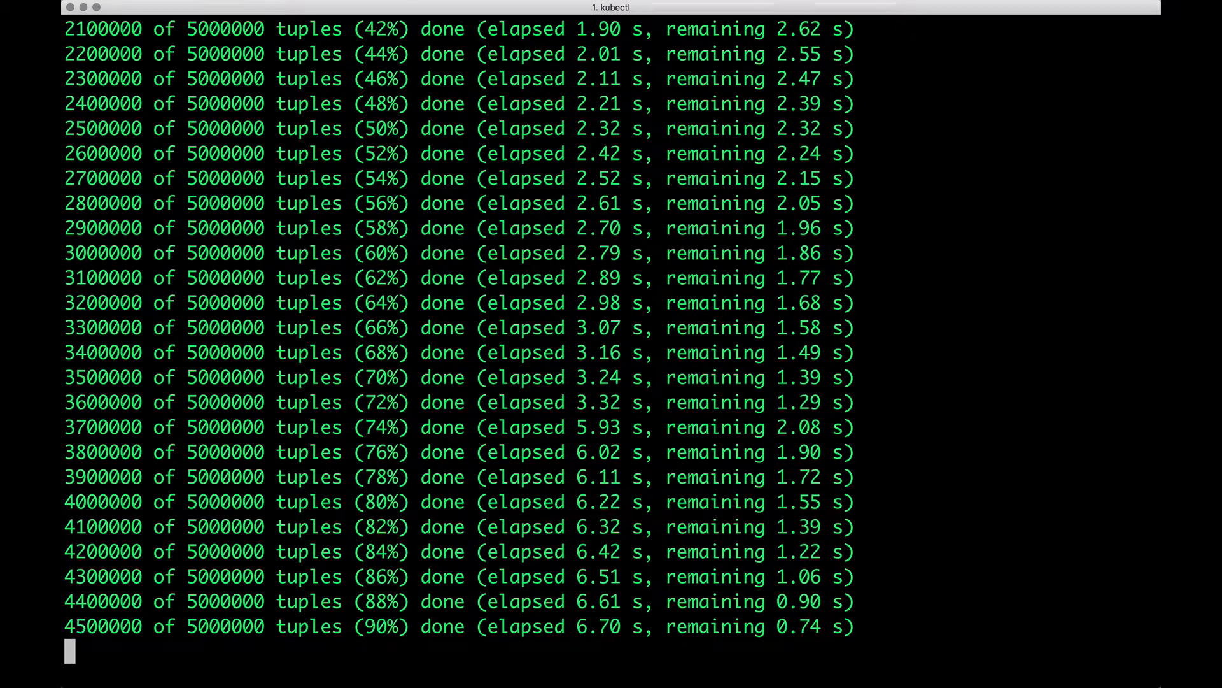
{"action": "scroll", "scroll_direction": "down", "scroll_amount": 3}
{"action": "type", "text": "select count(*) from pgbench_accounts;"}
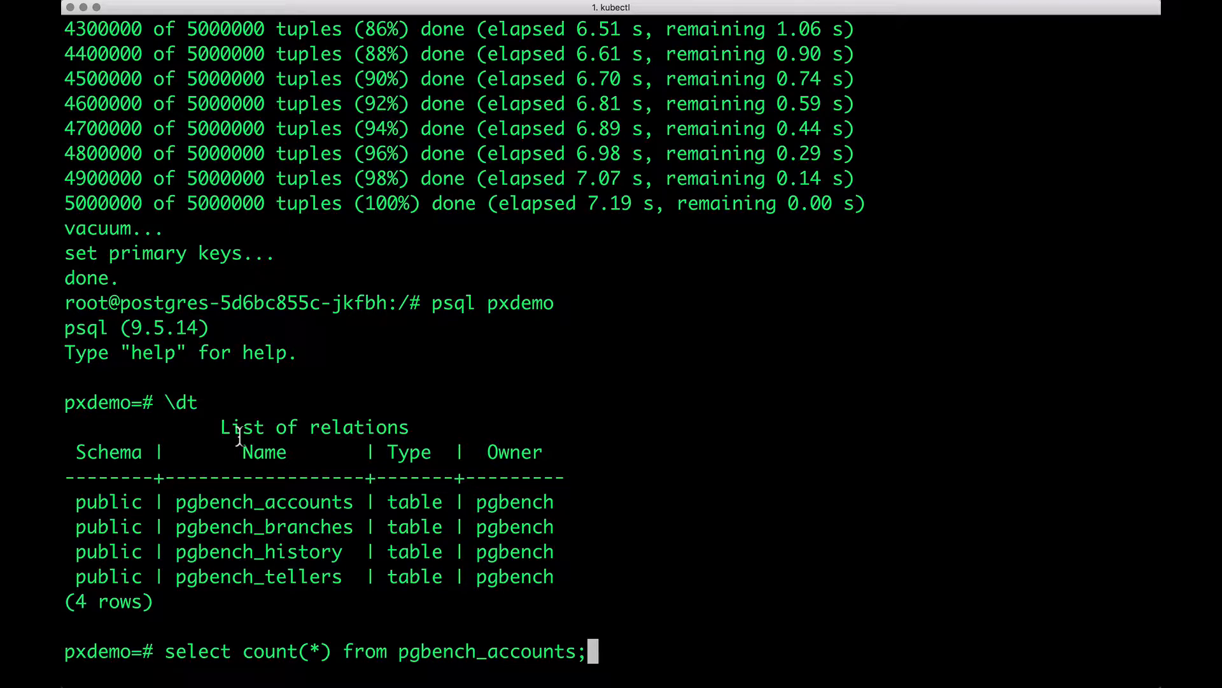
Step: Count pgbench_accounts rows (5,000,000) and cancel the Quit iTerm2 dialog
{"action": "key", "text": "Return"}
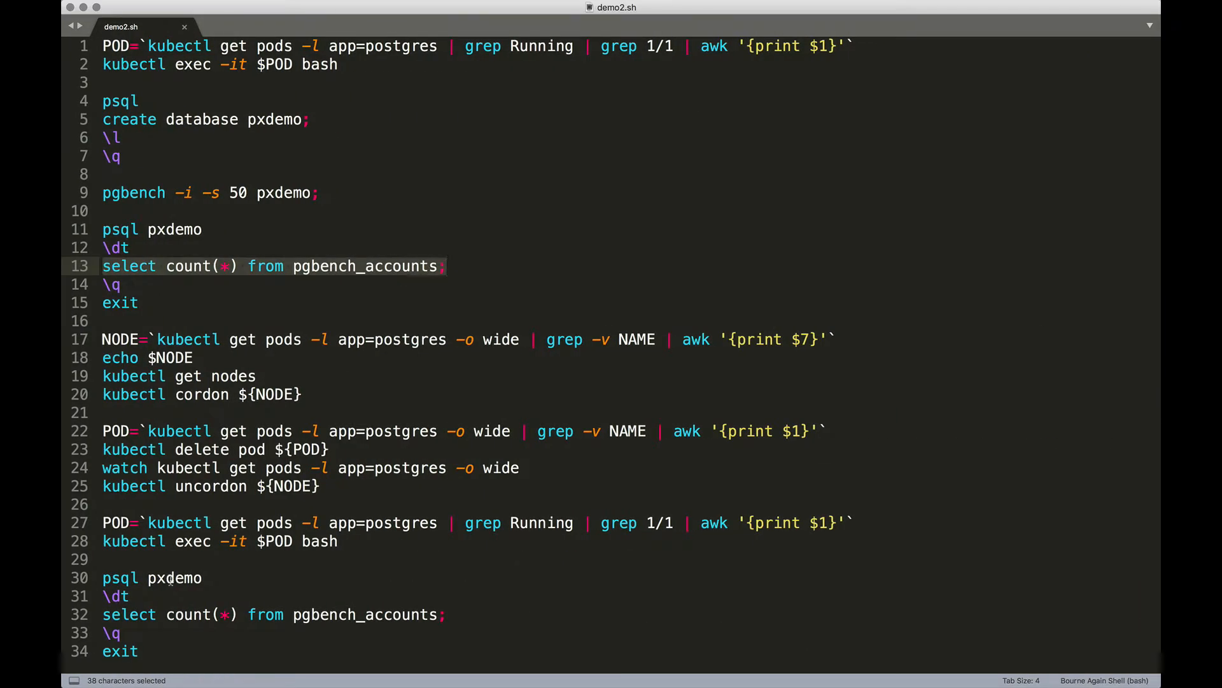
{"action": "left_click", "coordinate": [111, 284]}
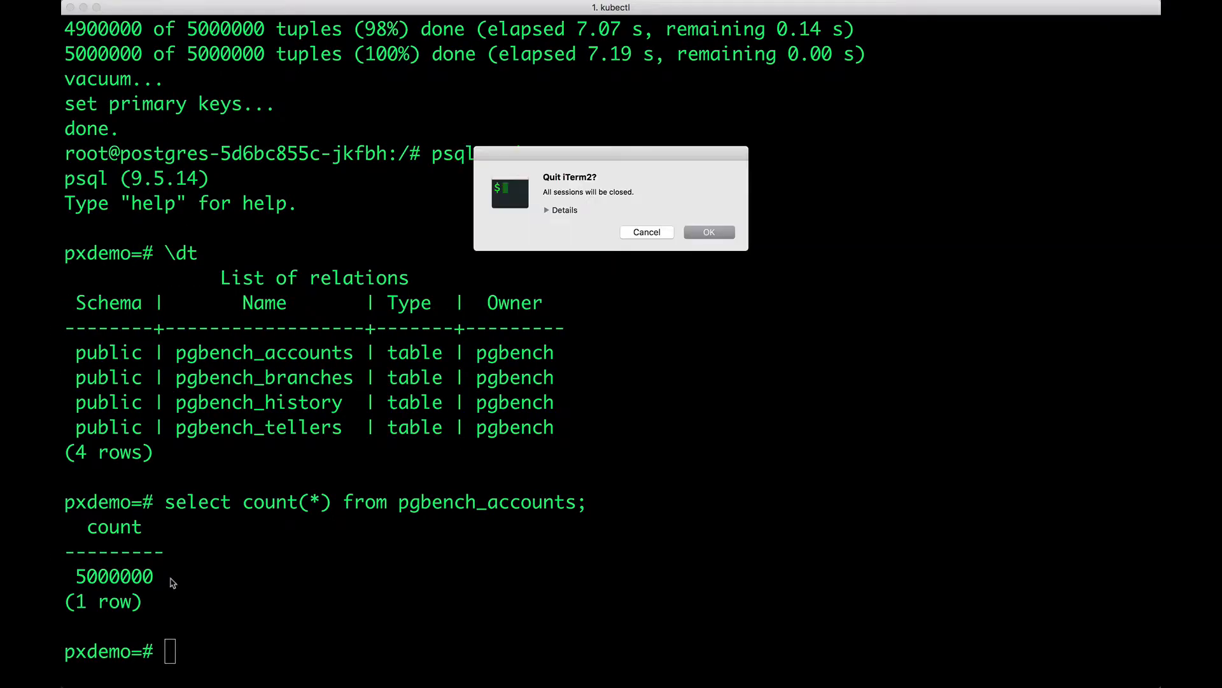
{"action": "left_click", "coordinate": [646, 232]}
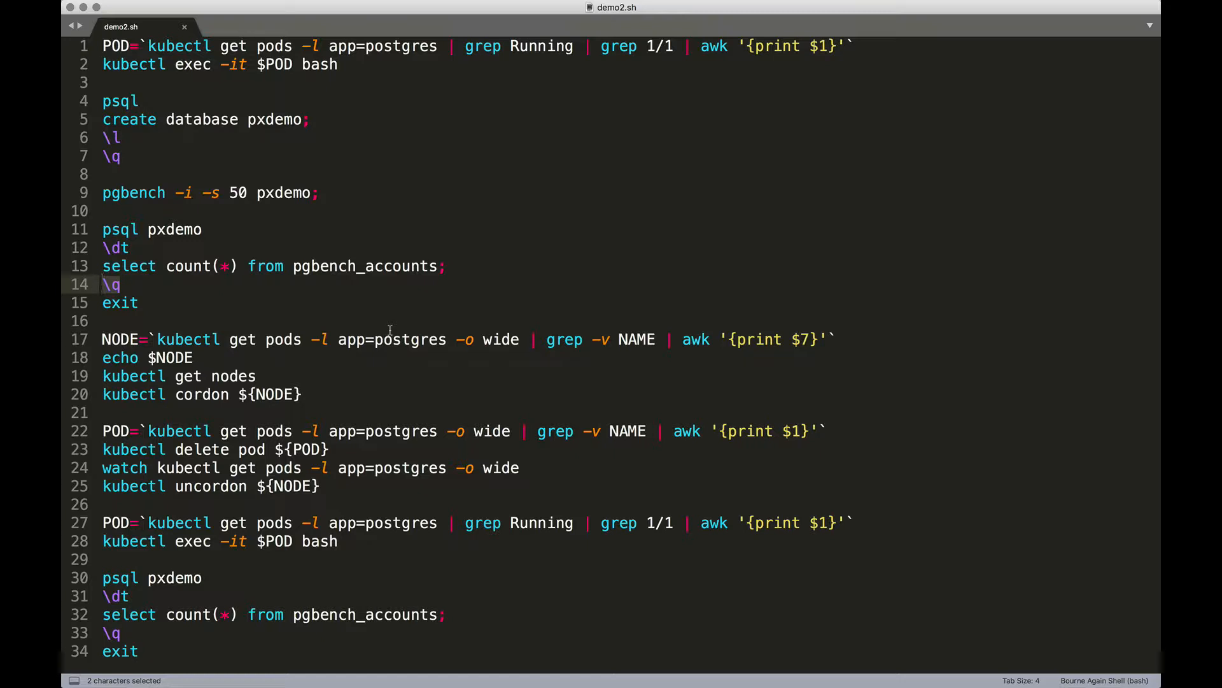
{"action": "mouse_move", "coordinate": [211, 341]}
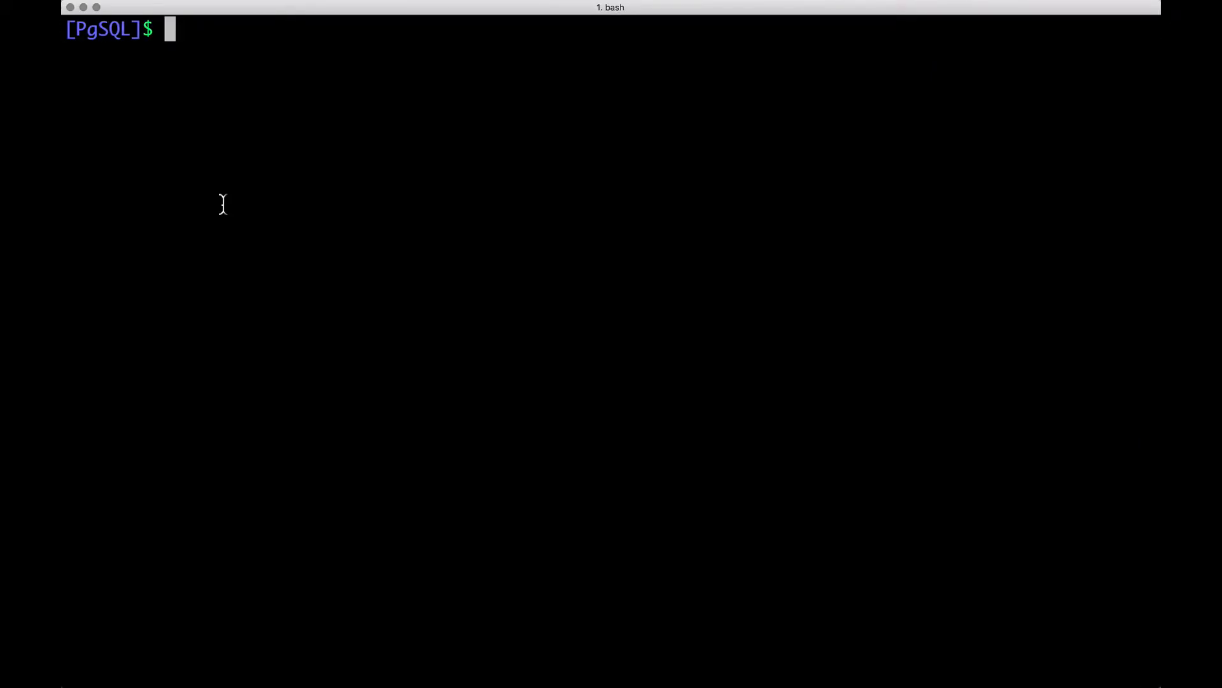
Step: List pods with -o wide and echo $NODE, showing gke-gke-px-default-pool-70f298d1-jvf1
{"action": "type", "text": "kubectl gfet"}
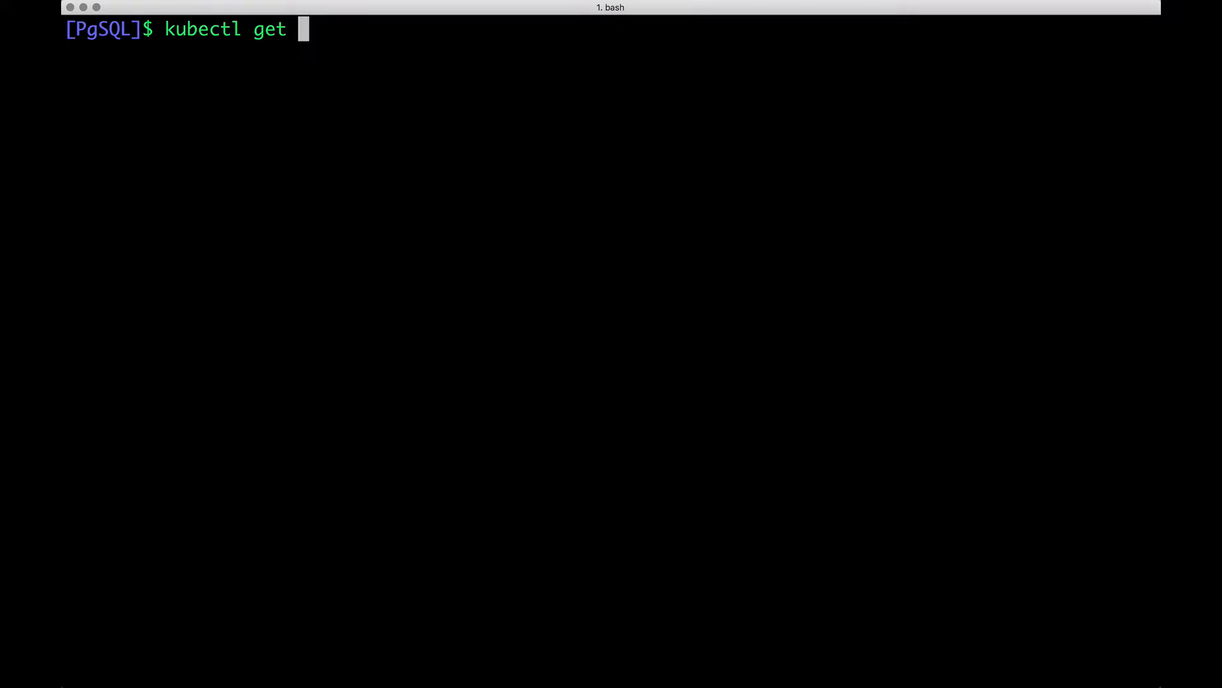
{"action": "type", "text": "pods -"}
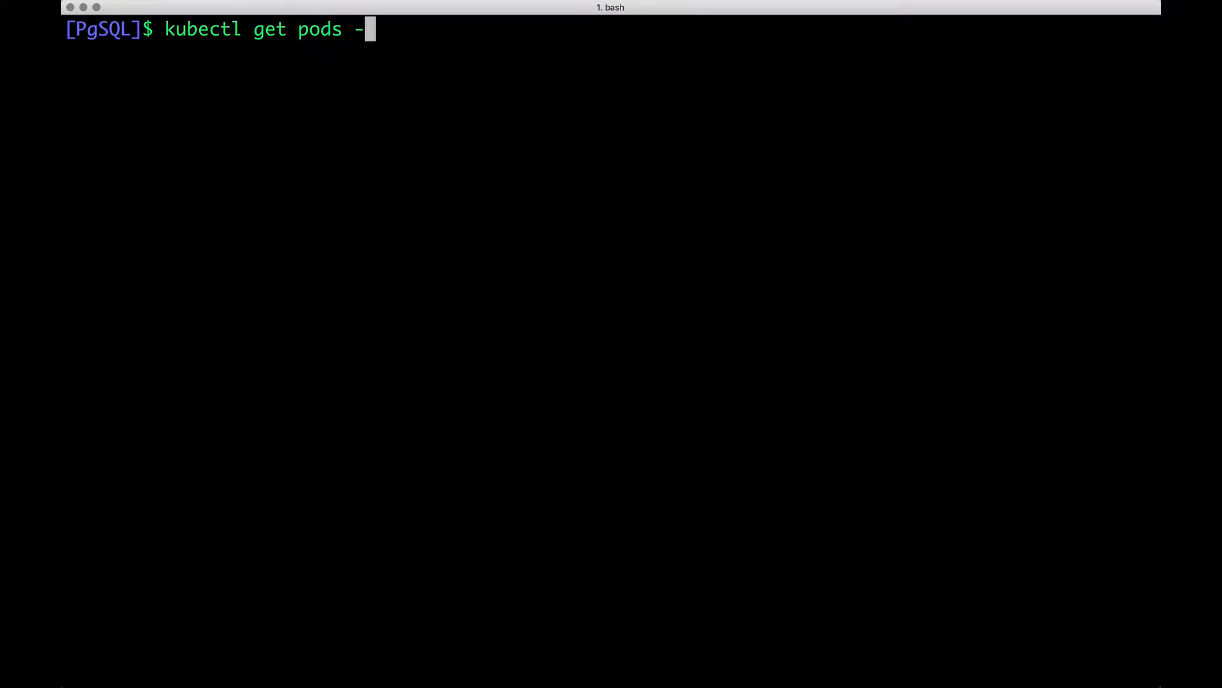
{"action": "key", "text": "Return"}
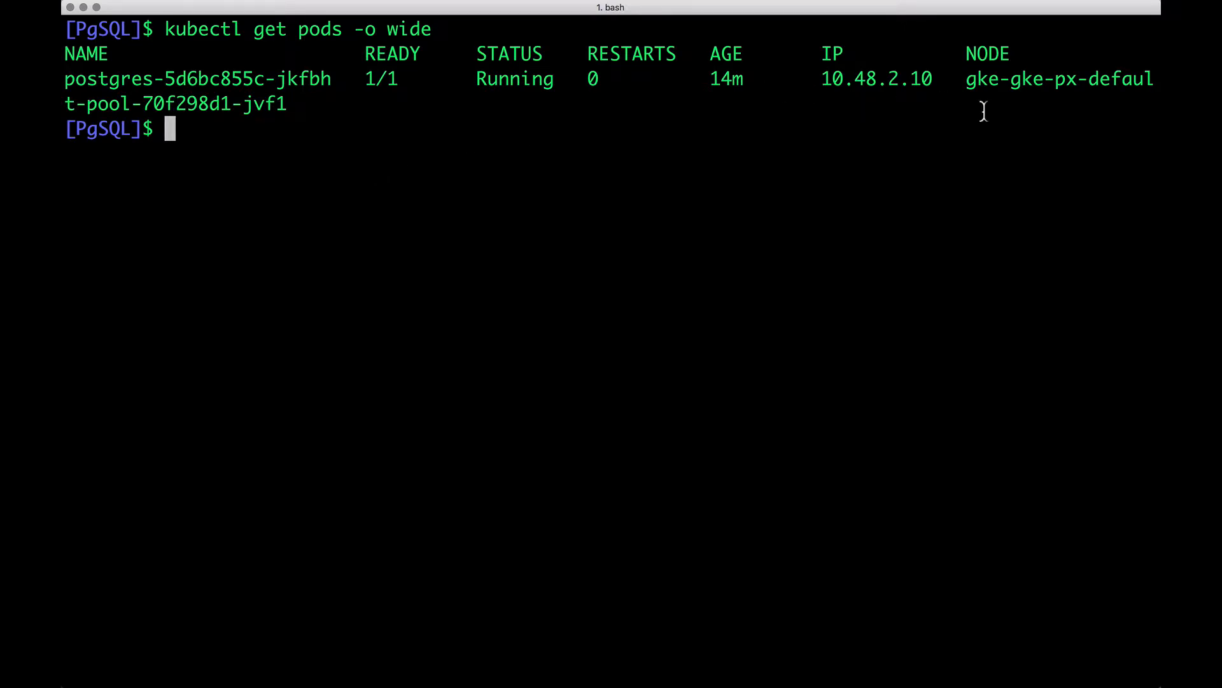
{"action": "mouse_move", "coordinate": [836, 184]}
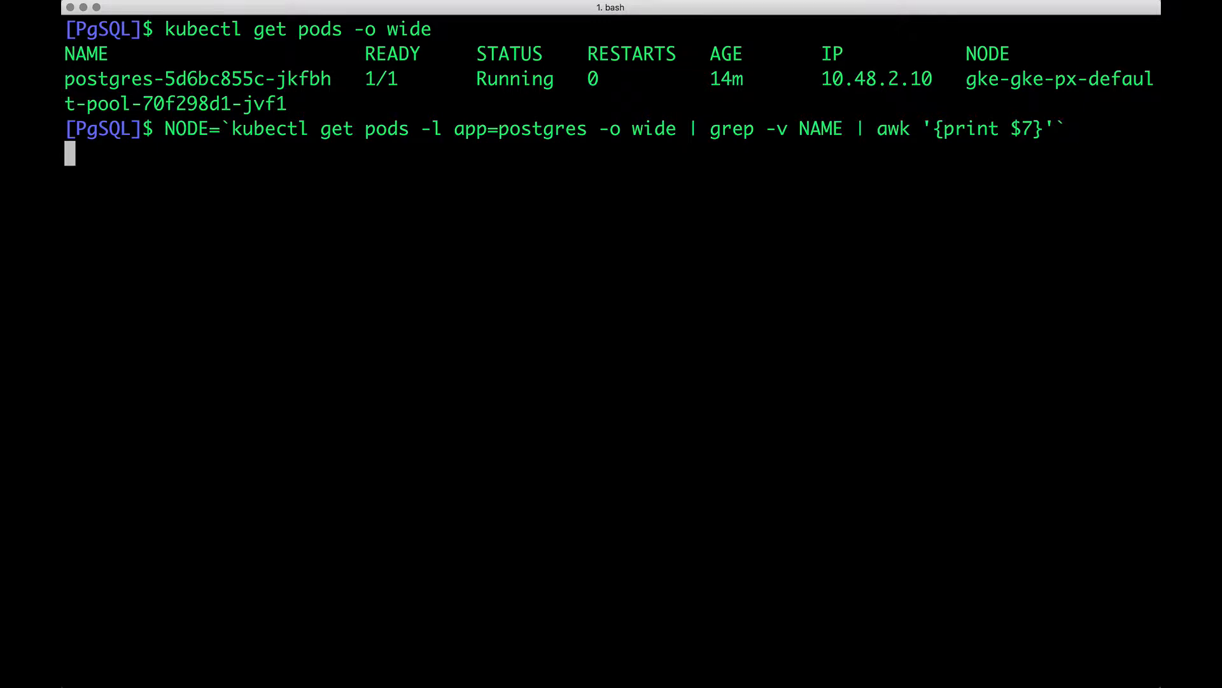
{"action": "type", "text": "echo $NODE"}
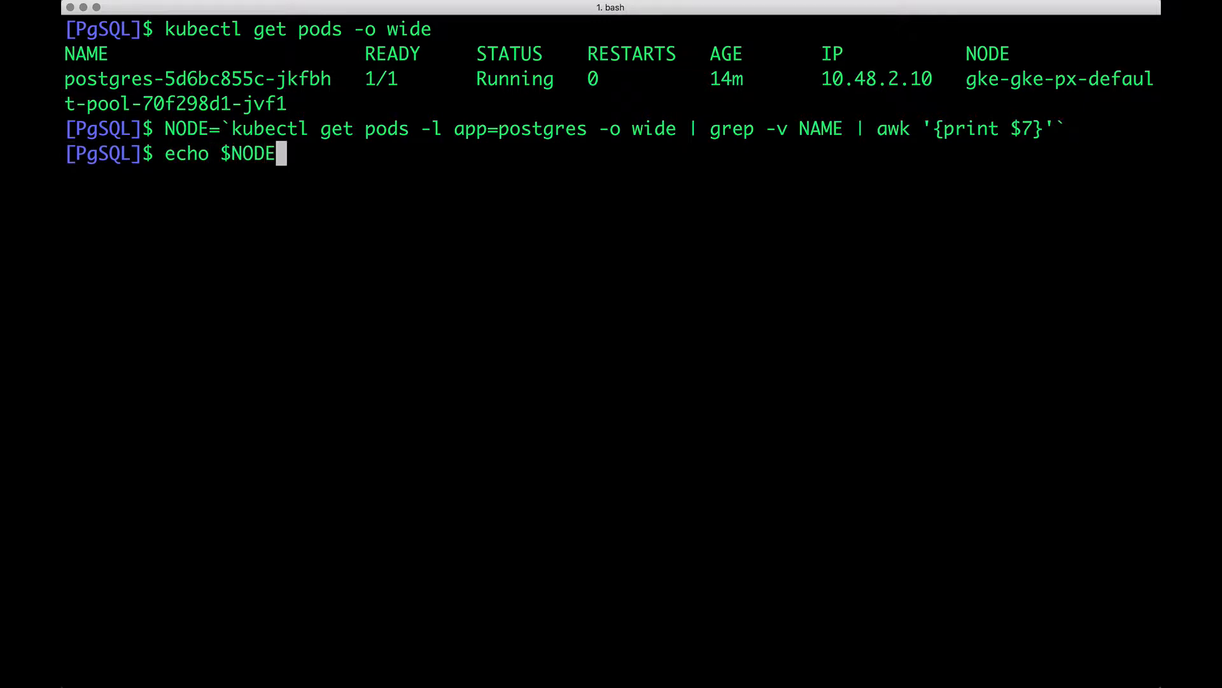
{"action": "key", "text": "Return"}
{"action": "type", "text": "kubectl get nodes"}
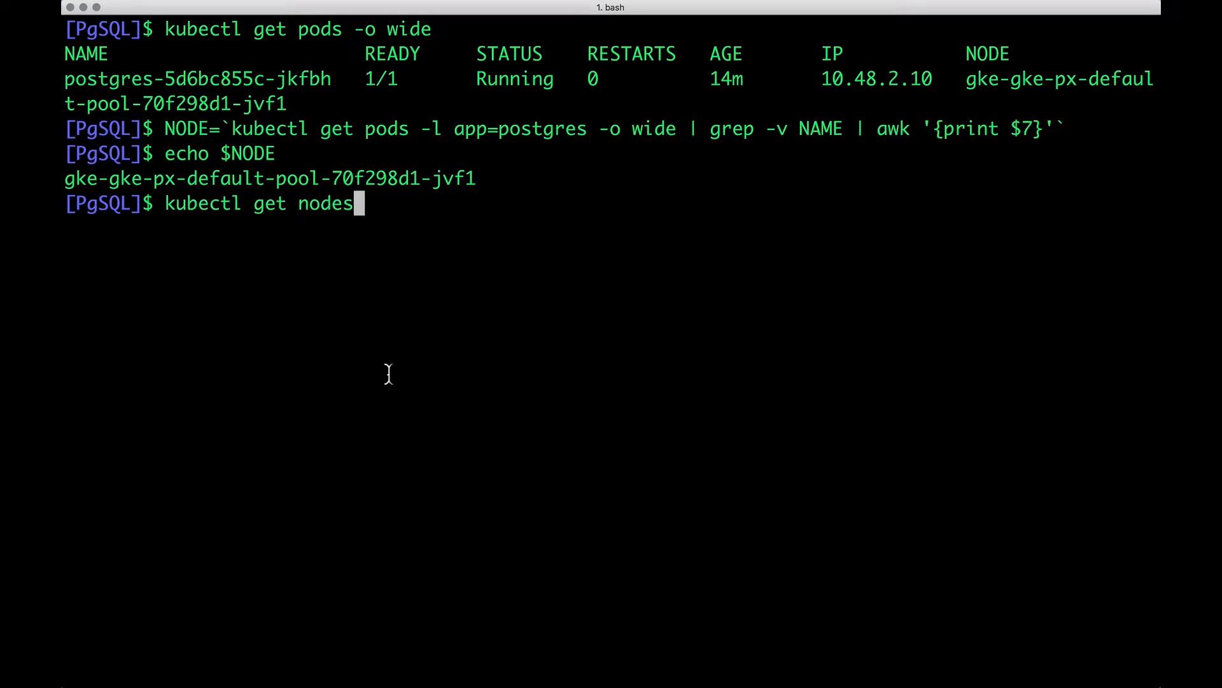
Step: Cordon node jvf1 and list nodes showing it Ready,SchedulingDisabled
{"action": "key", "text": "Return"}
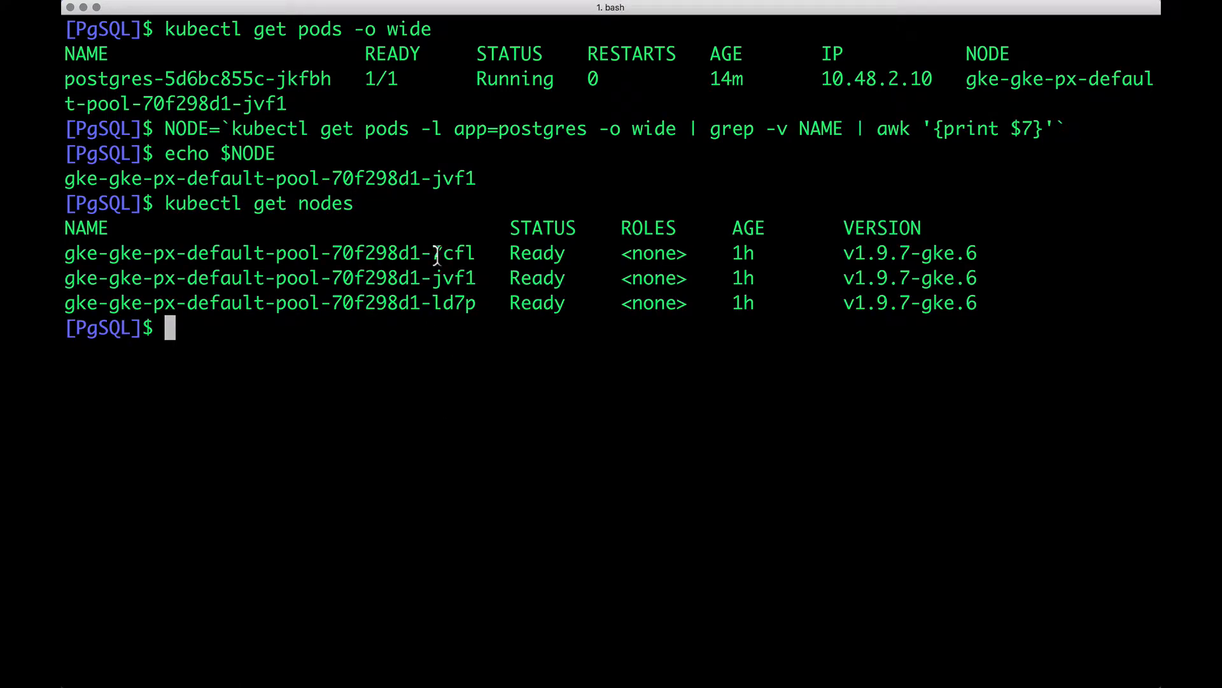
{"action": "mouse_move", "coordinate": [433, 329]}
{"action": "type", "text": "kubectl cordon ${NODE}"}
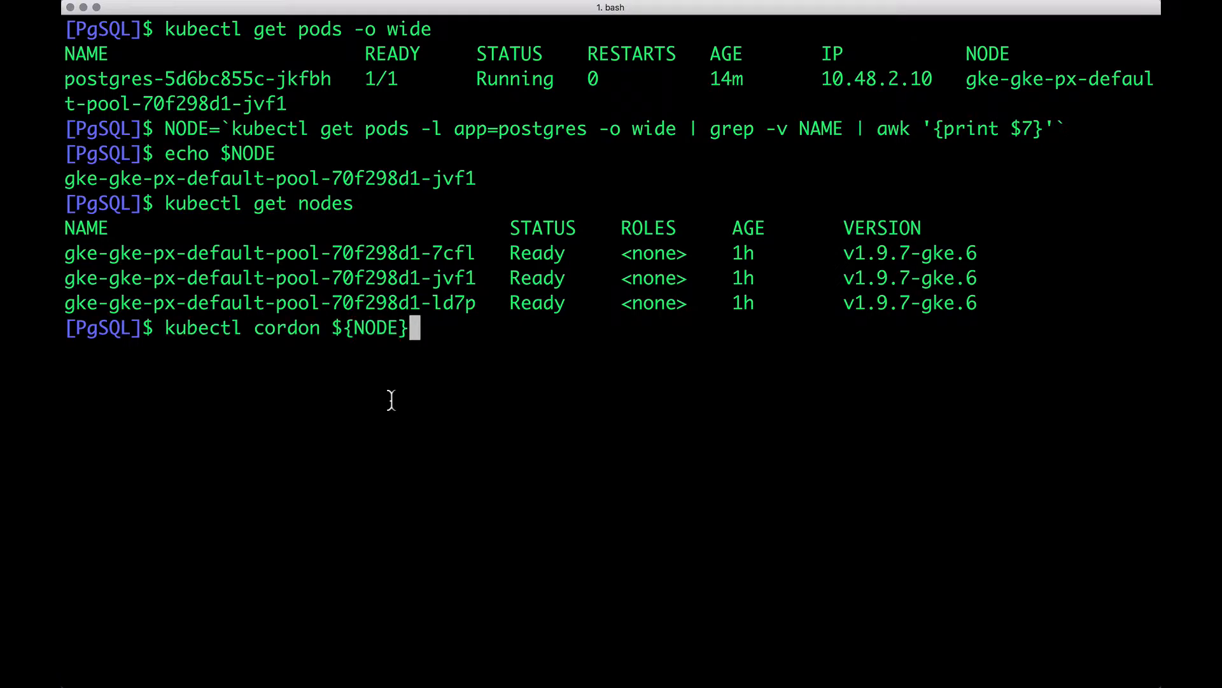
{"action": "key", "text": "Return"}
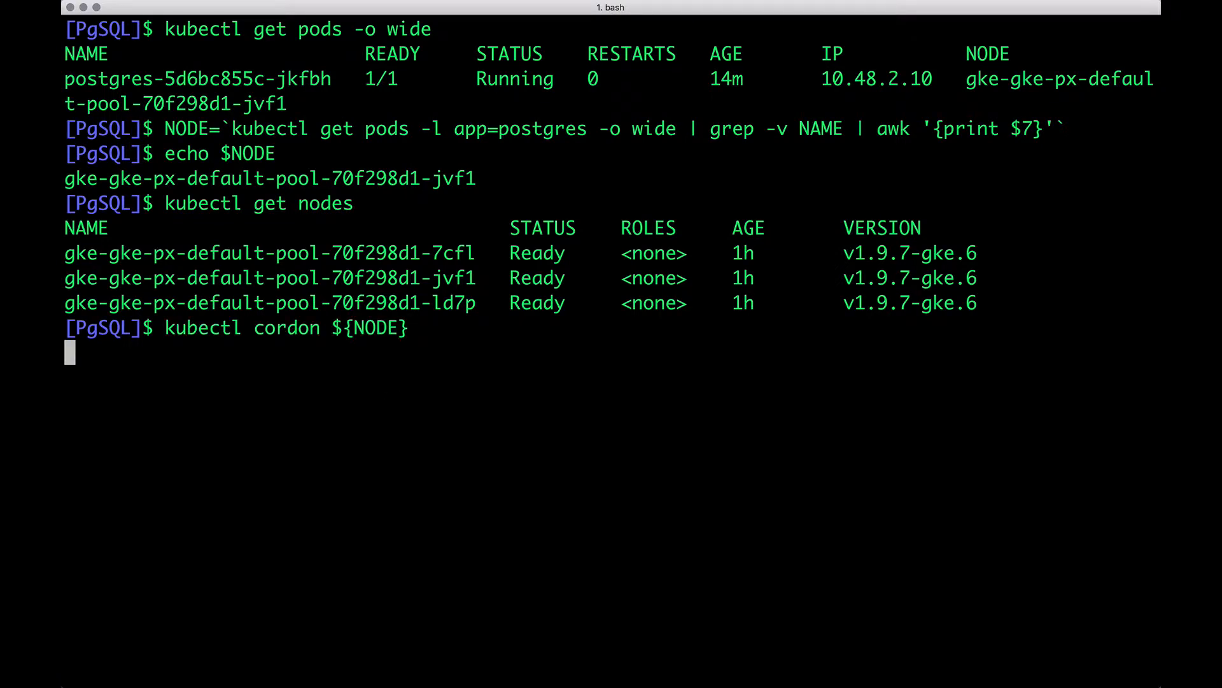
{"action": "key", "text": "Return"}
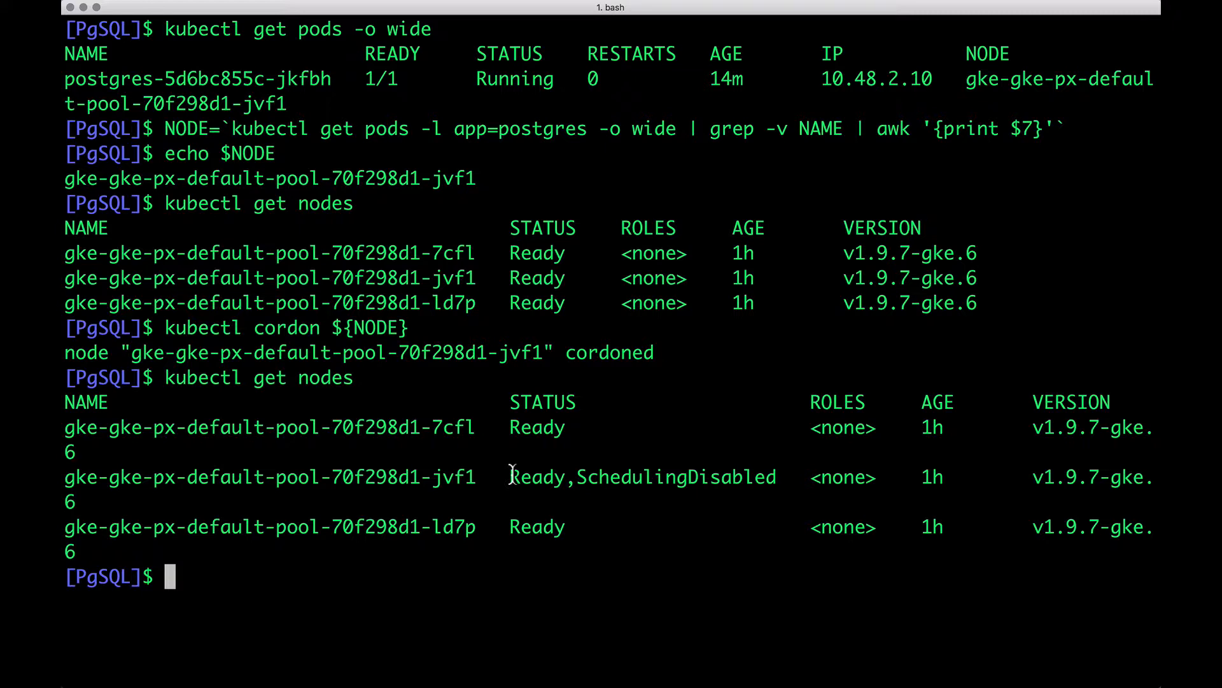
{"action": "mouse_move", "coordinate": [512, 483]}
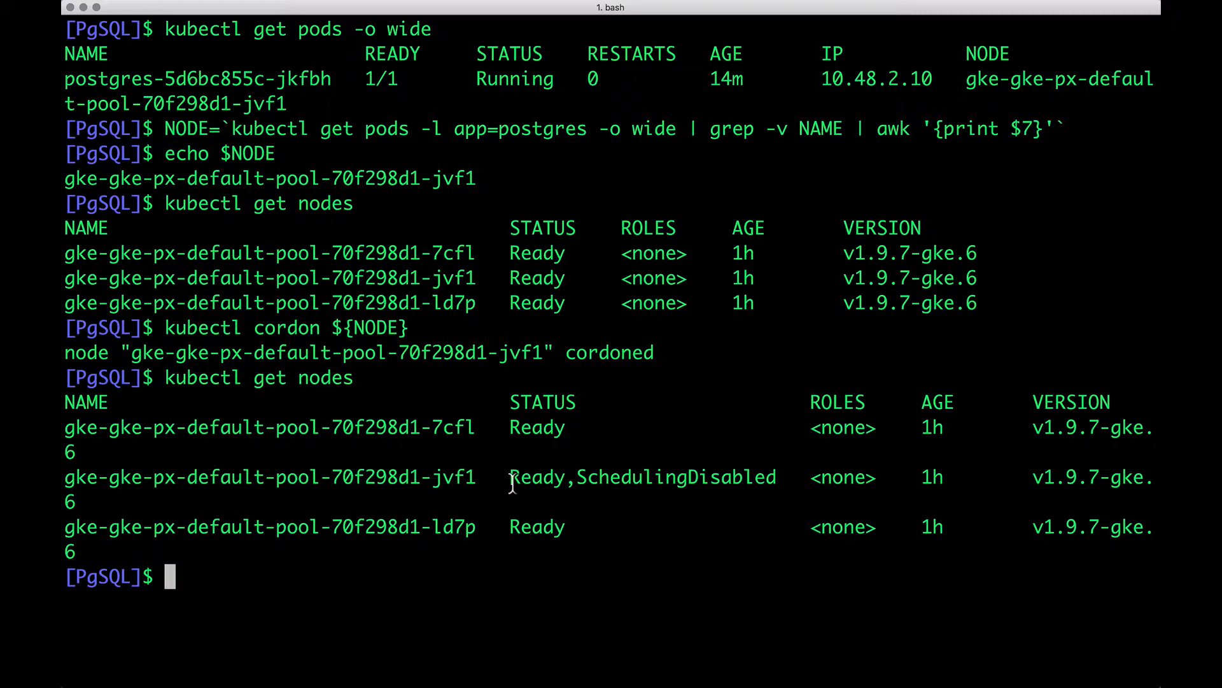
{"action": "mouse_move", "coordinate": [559, 487]}
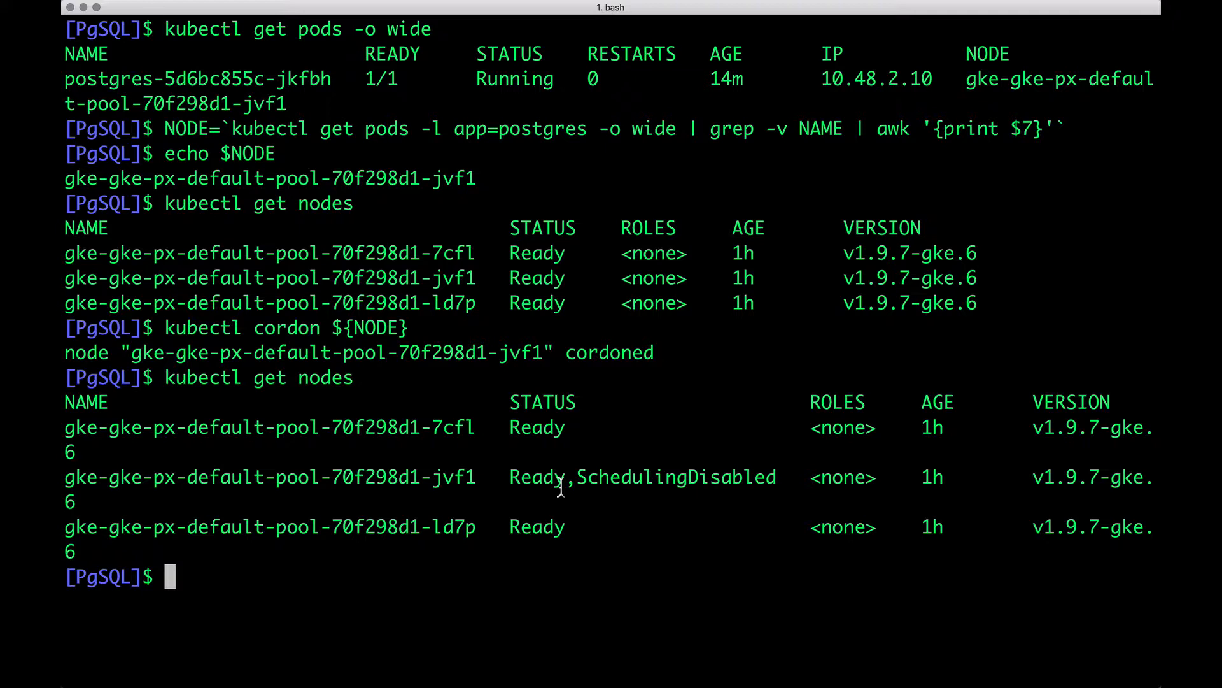
{"action": "mouse_move", "coordinate": [621, 499]}
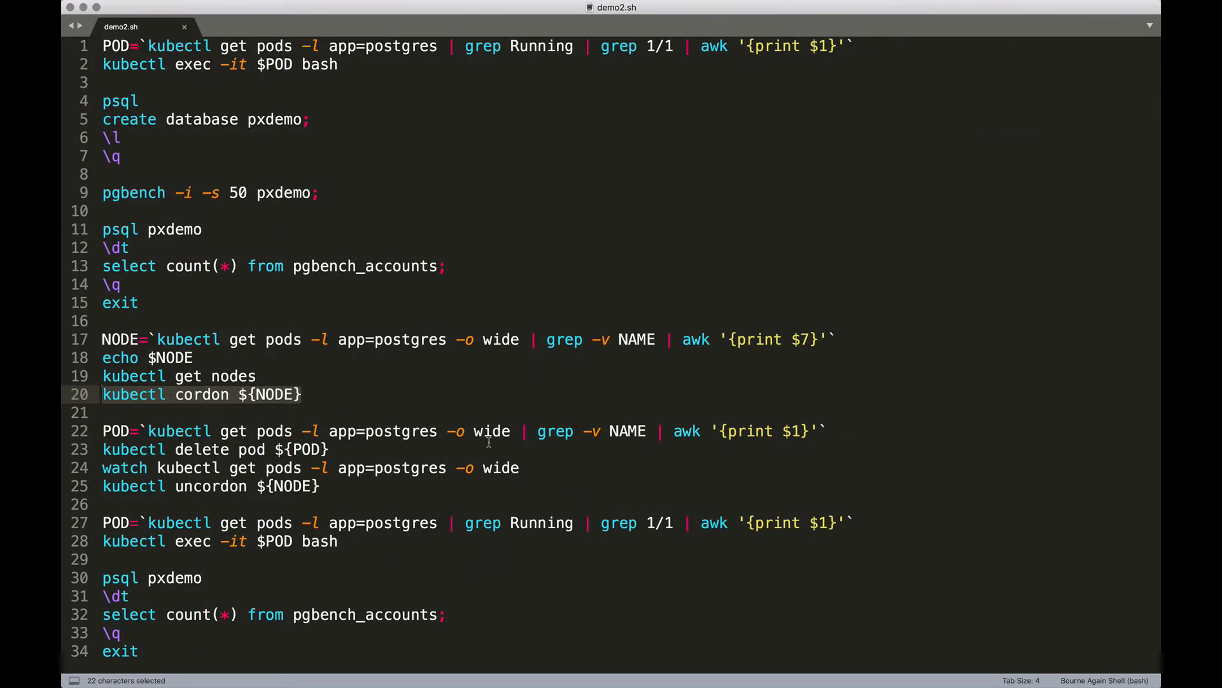
Step: Store the postgres pod name in POD, echo it, and list the pods
{"action": "left_click", "coordinate": [329, 430]}
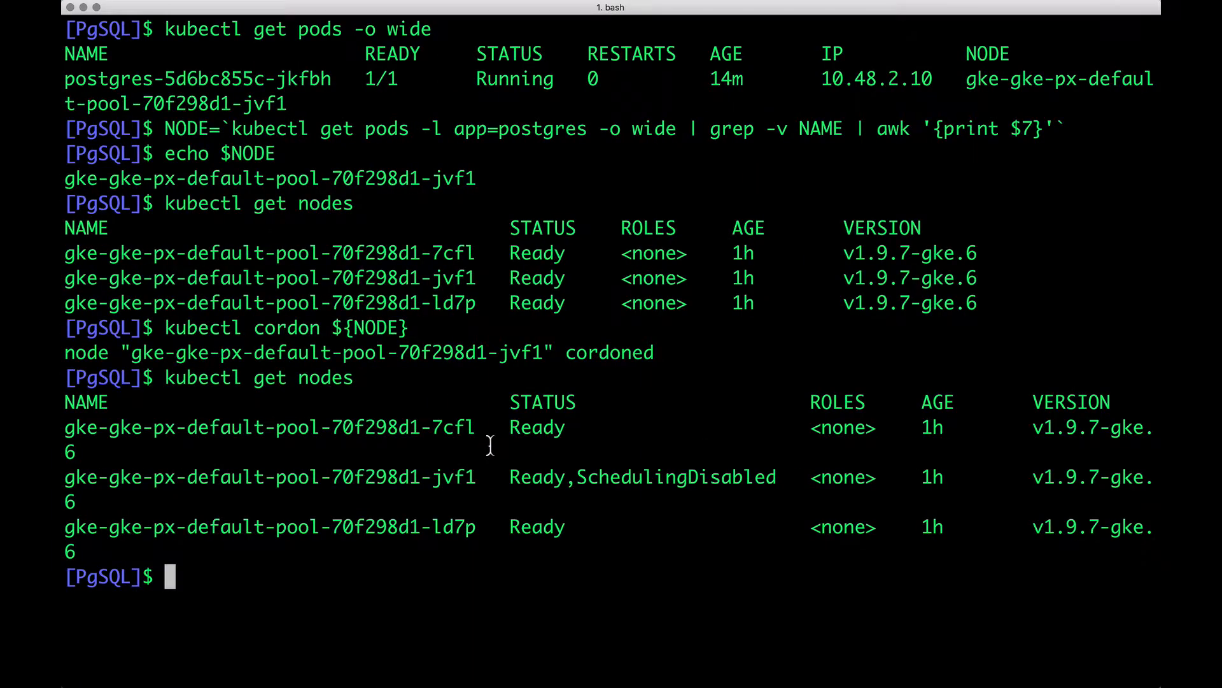
{"action": "type", "text": "POD=`kubectl get pods -l app=postgres -o wide | grep -v NAME | awk '{print $1}'`"}
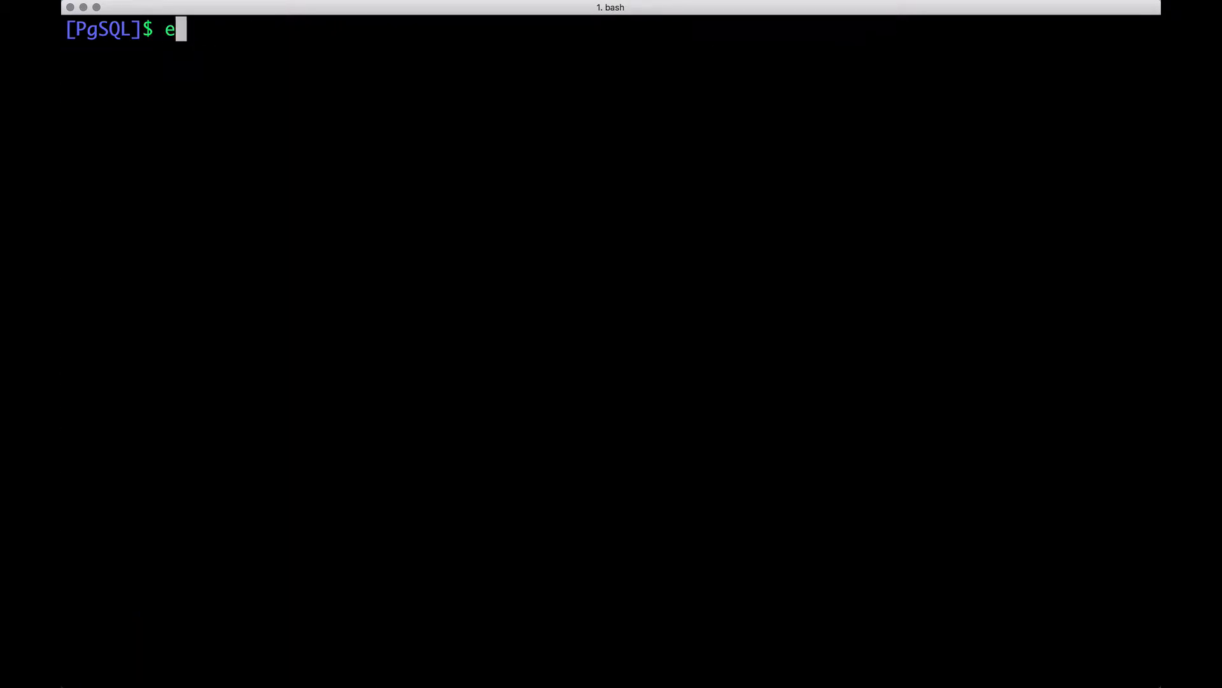
{"action": "type", "text": "cho $POID"}
{"action": "type", "text": "k"}
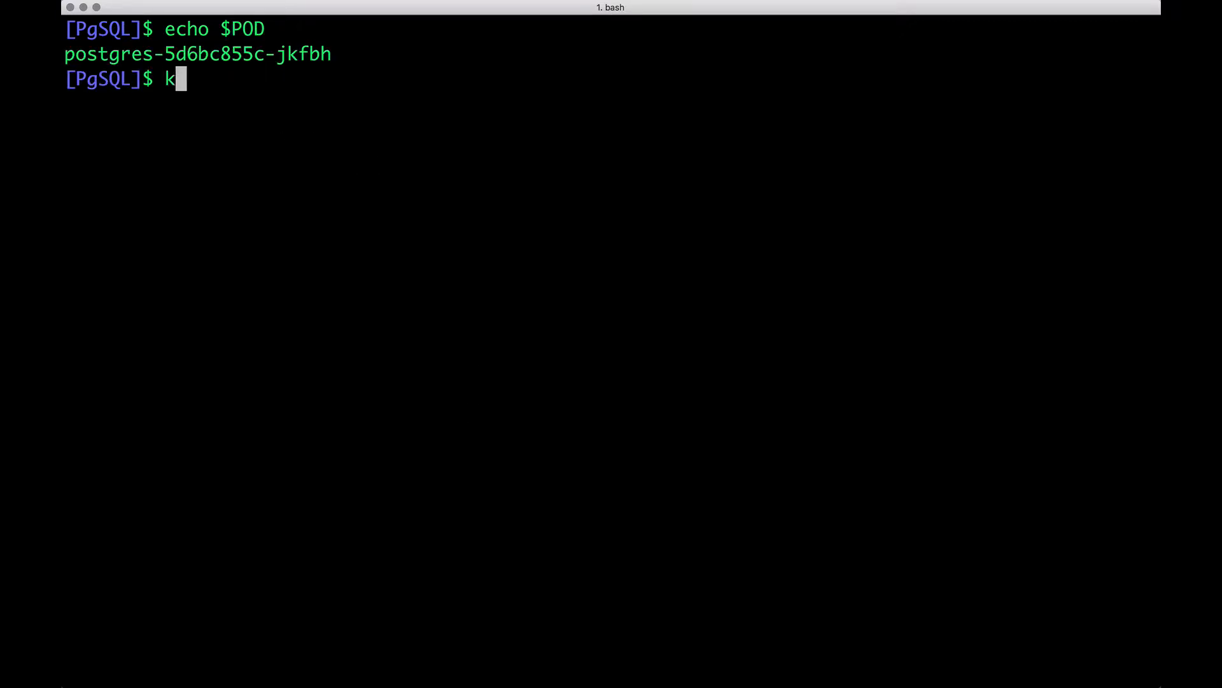
{"action": "type", "text": "ubectl get pods"}
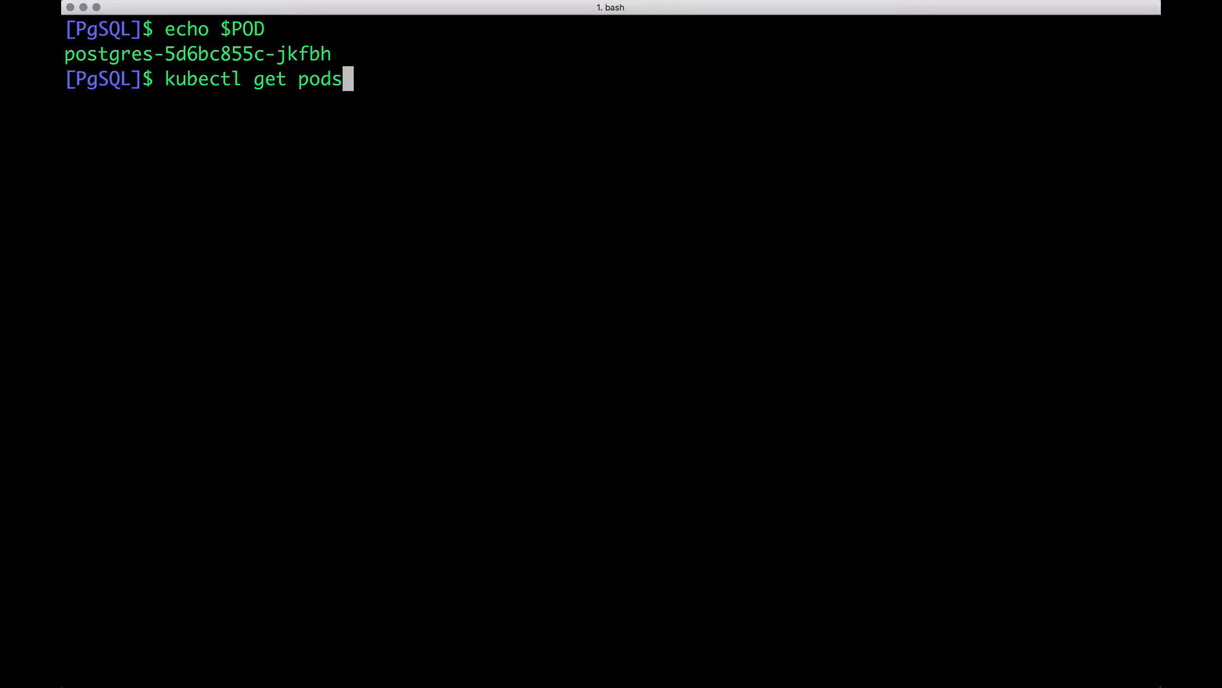
{"action": "key", "text": "Return"}
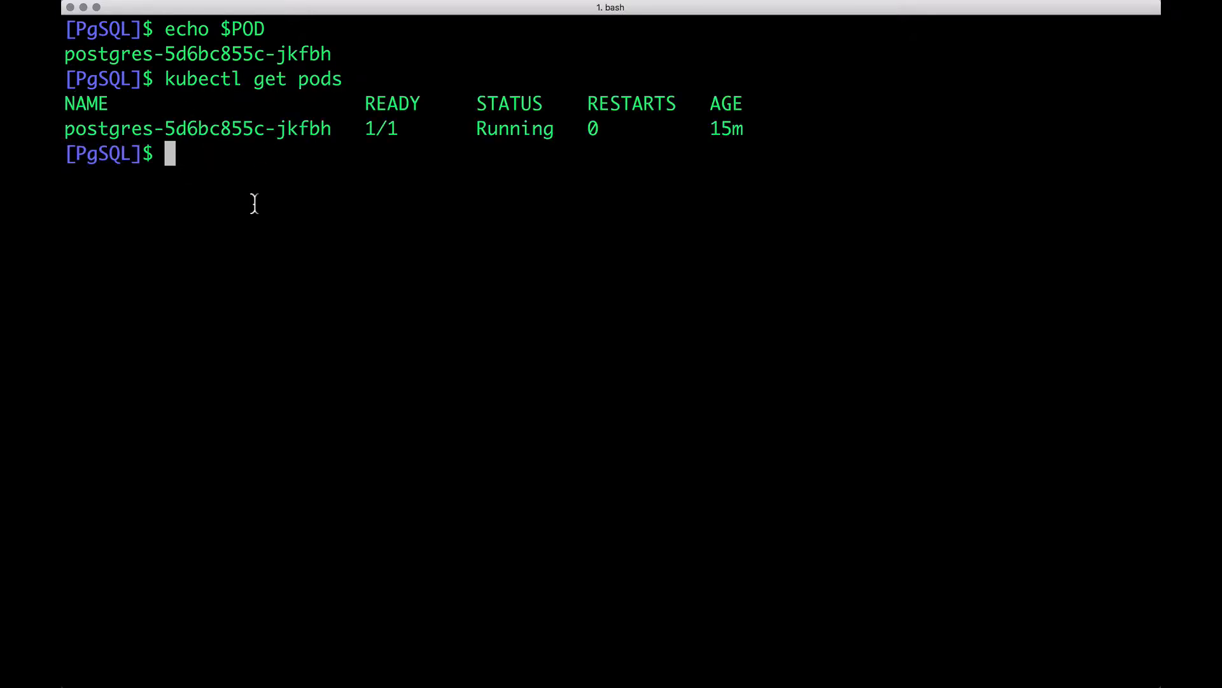
{"action": "mouse_move", "coordinate": [334, 132]}
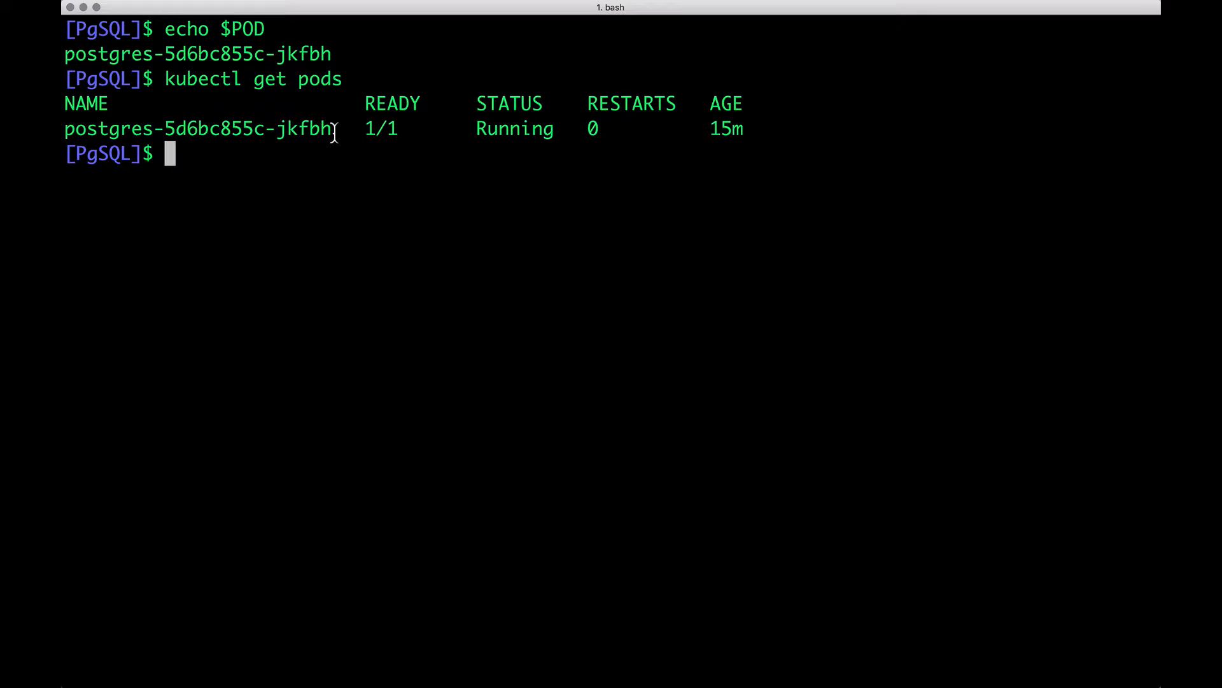
Step: Delete pod postgres-5d6bc855c-jkfbh via kubectl delete pod $POD and watch postgres pods
{"action": "type", "text": "ku"}
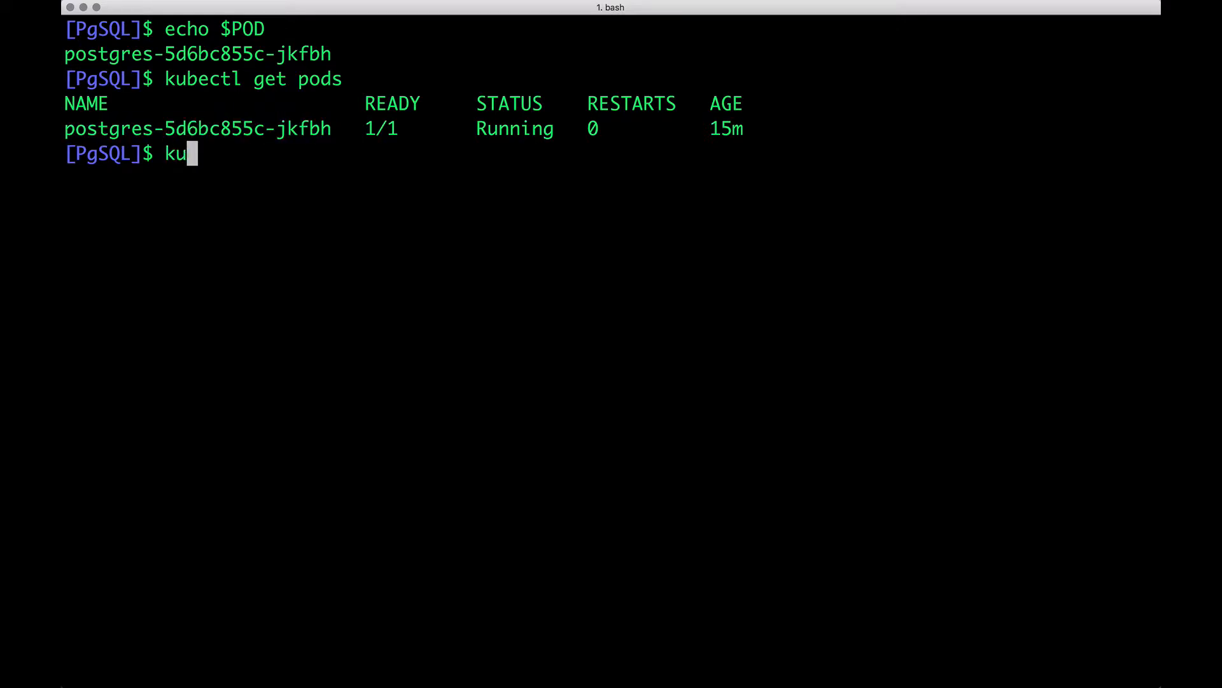
{"action": "type", "text": "bectl dewle"}
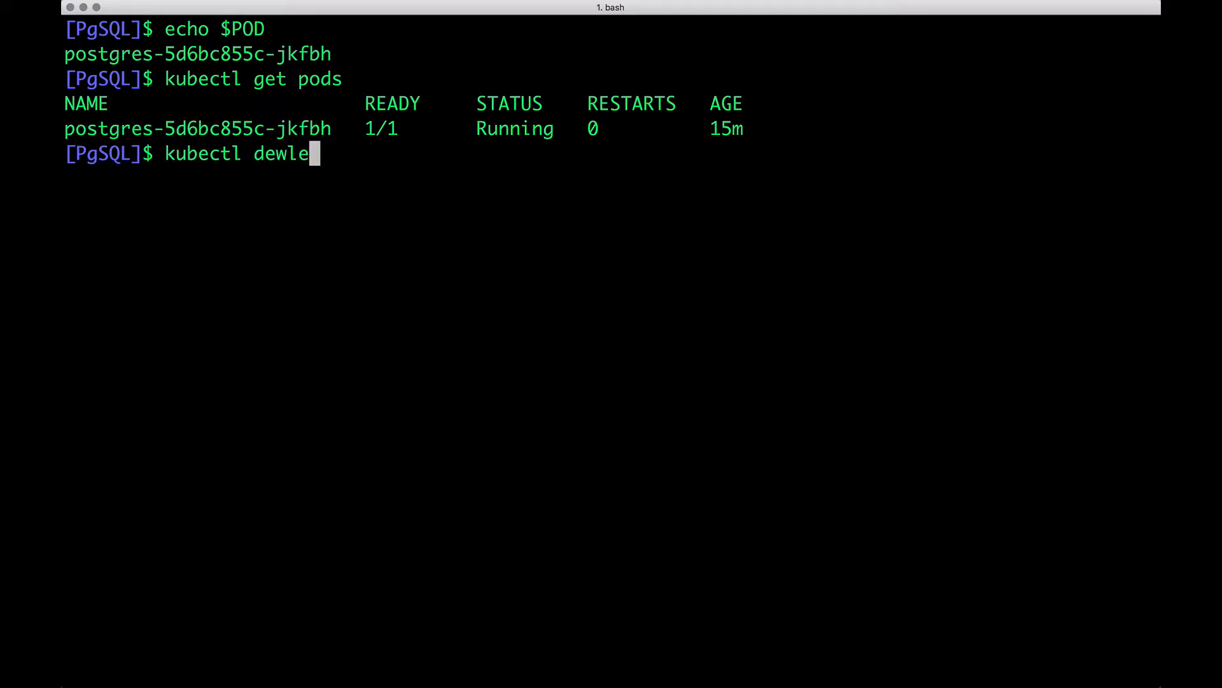
{"action": "type", "text": "delete"}
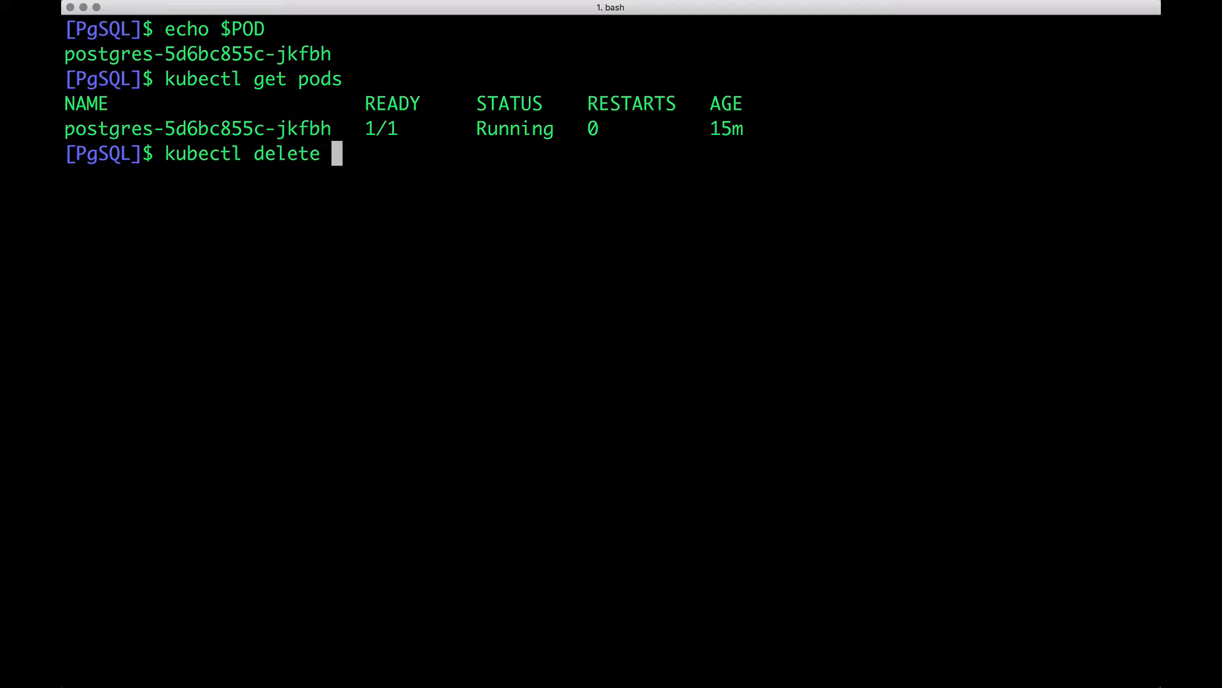
{"action": "type", "text": "pod $POD'"}
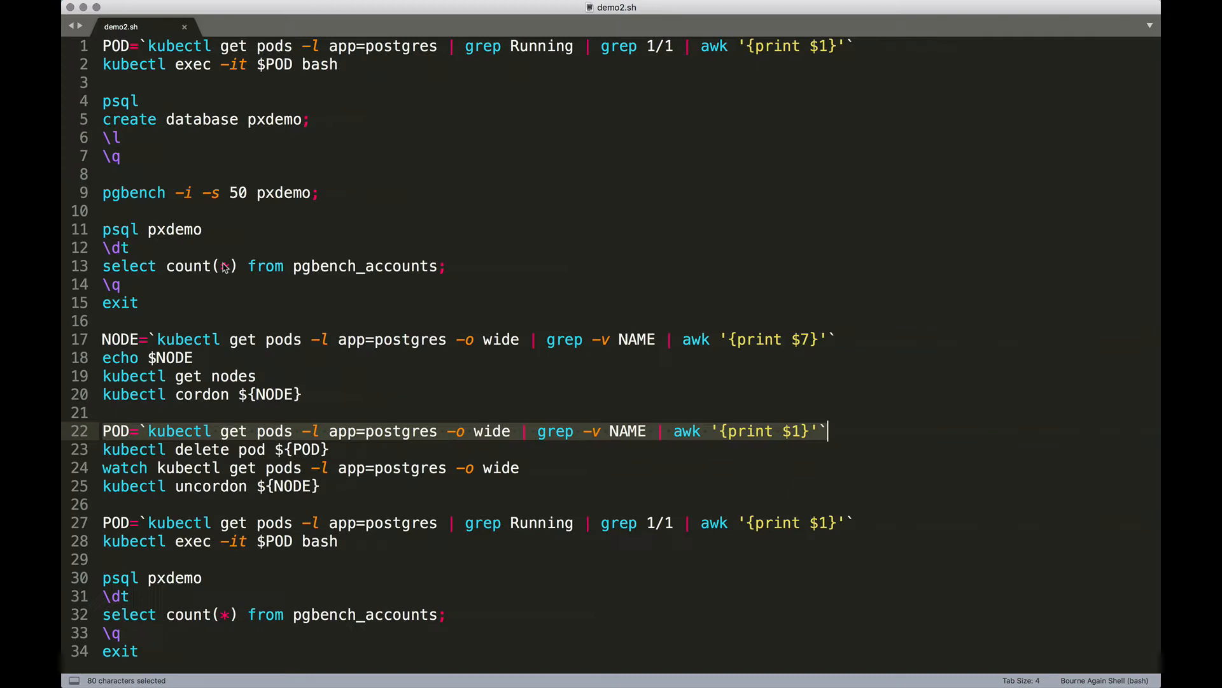
{"action": "left_click", "coordinate": [188, 449]}
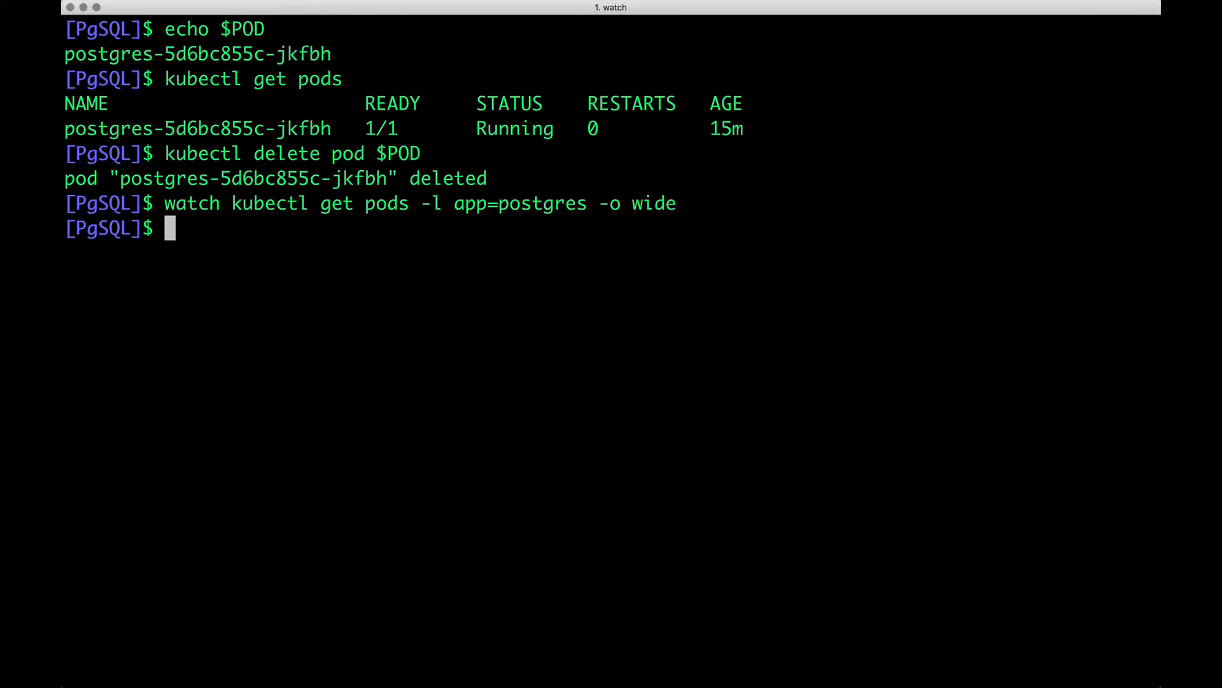
Step: List pods wide showing postgres-5d6bc855c-56h5l on ld7p, then nodes showing jvf1 unschedulable
{"action": "type", "text": "kube"}
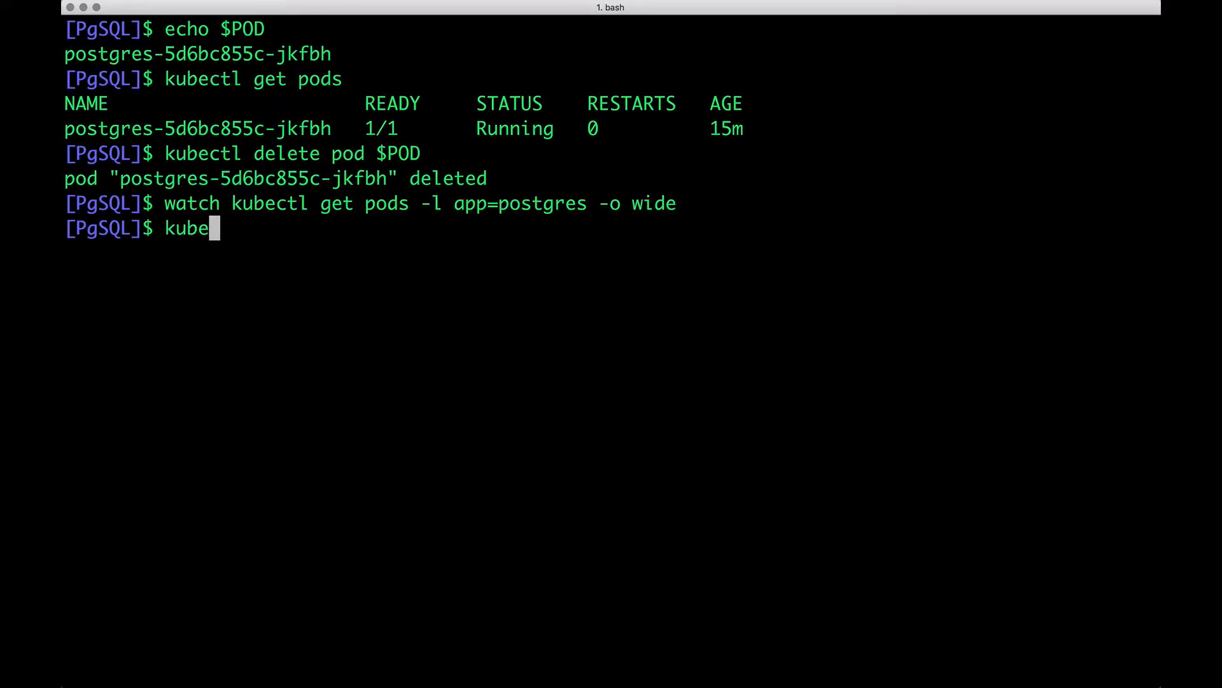
{"action": "type", "text": "ctl get pods"}
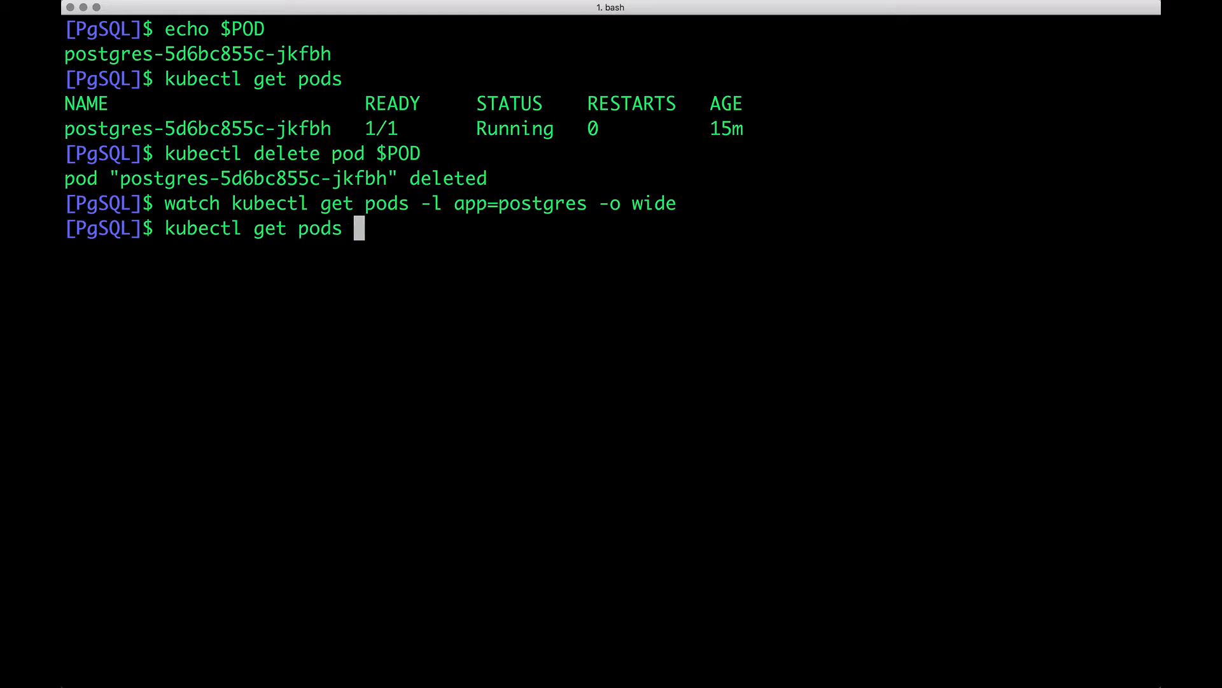
{"action": "type", "text": "-o wide"}
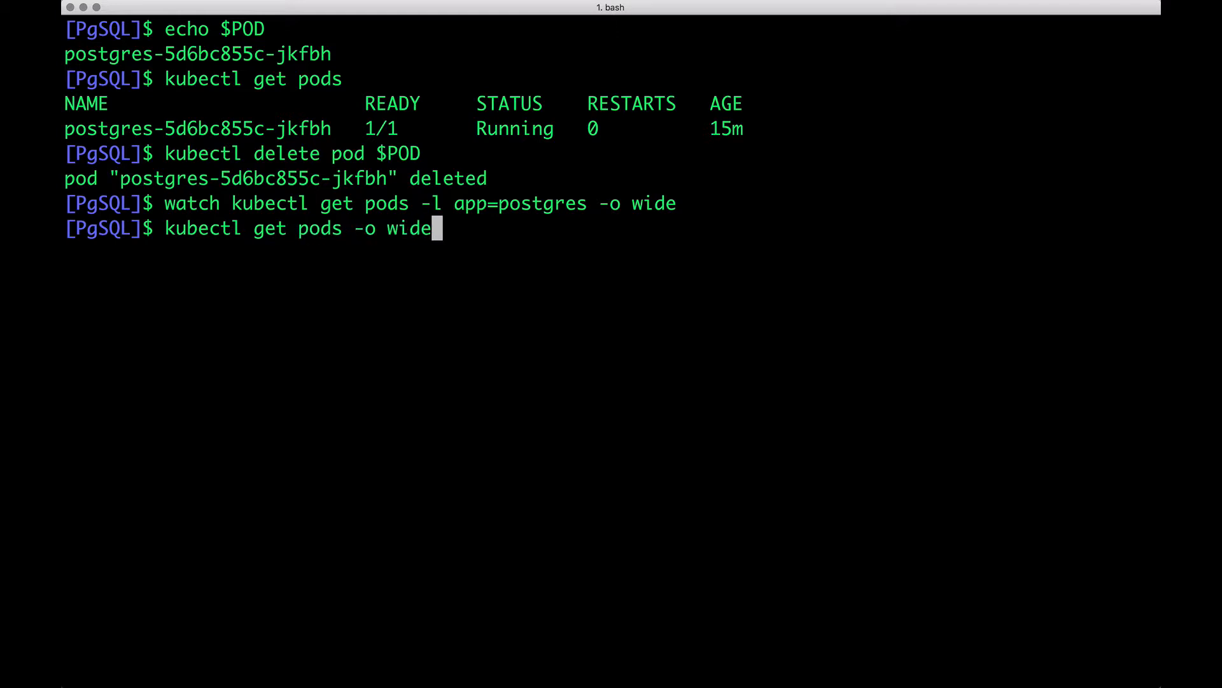
{"action": "key", "text": "Return"}
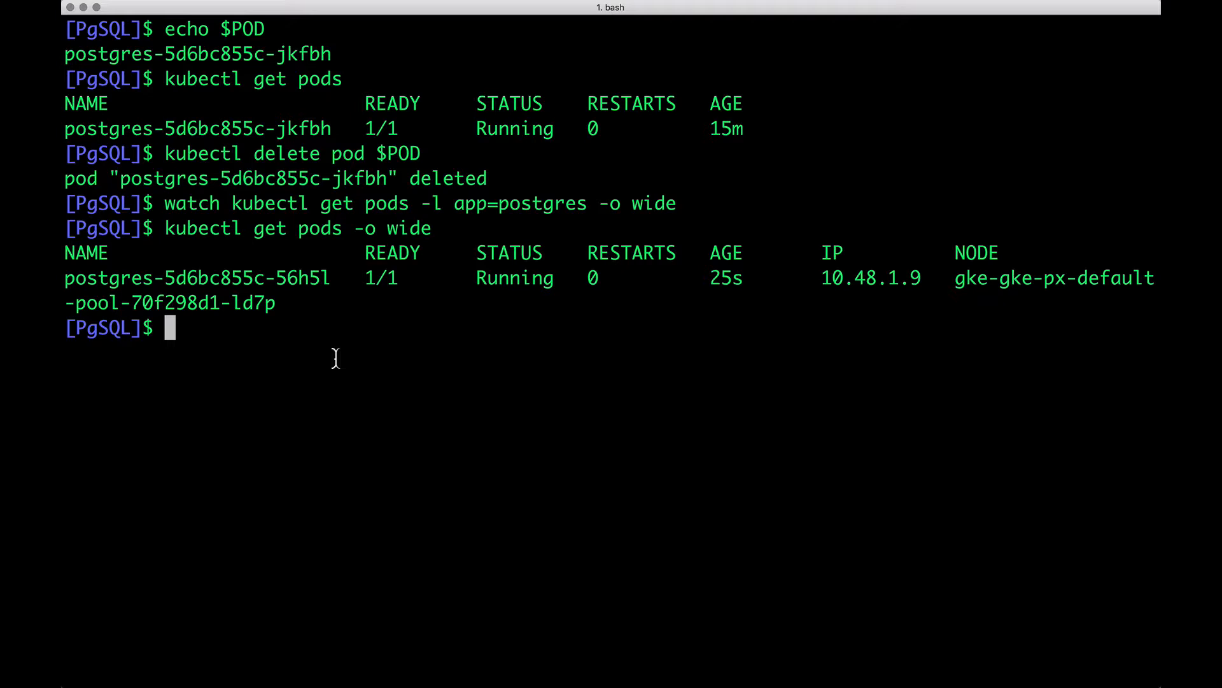
{"action": "type", "text": "kubectl get nodes"}
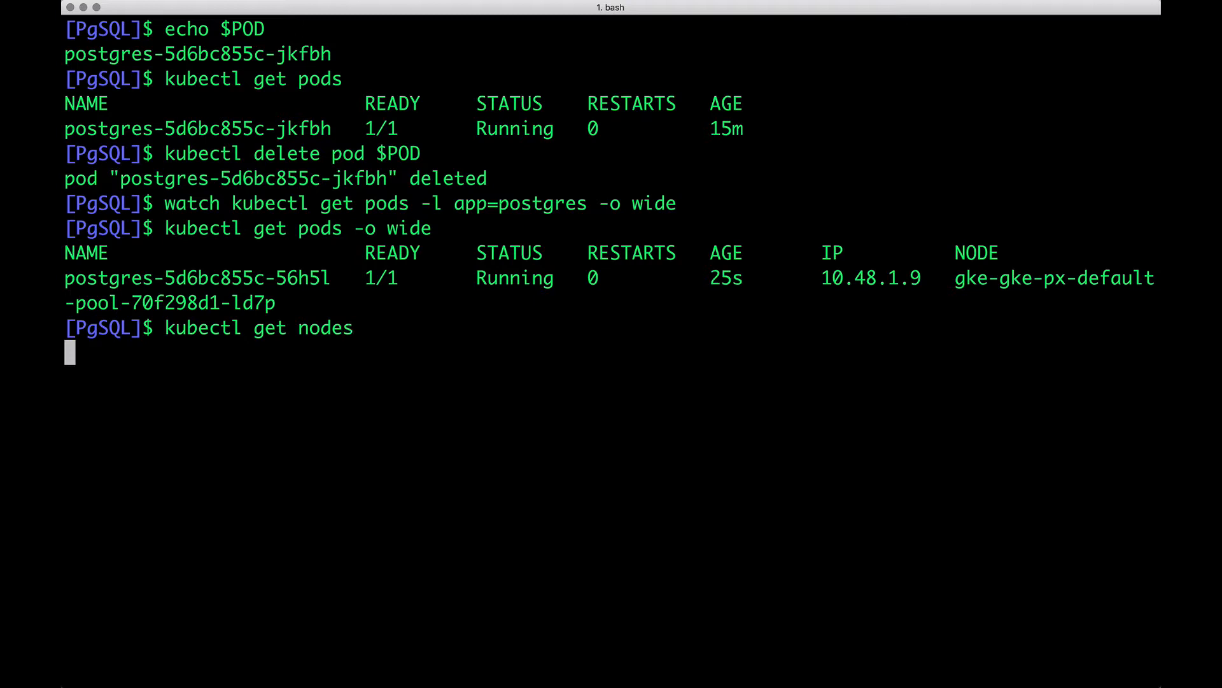
{"action": "key", "text": "Return"}
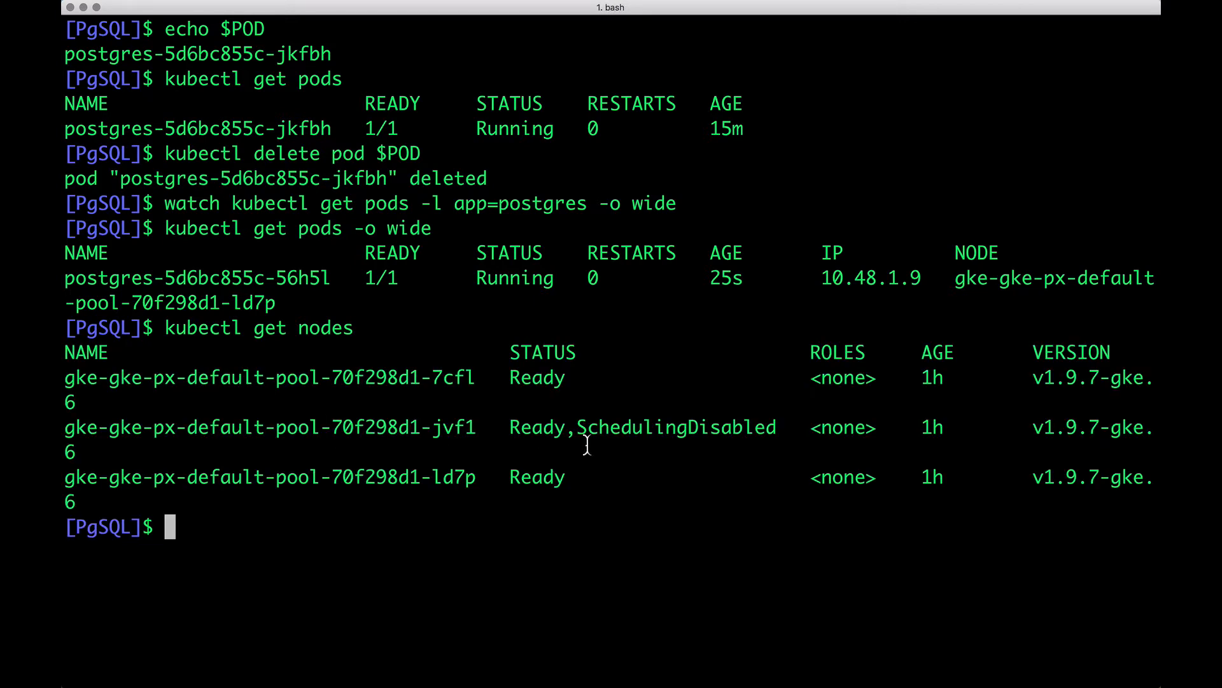
{"action": "mouse_move", "coordinate": [478, 440]}
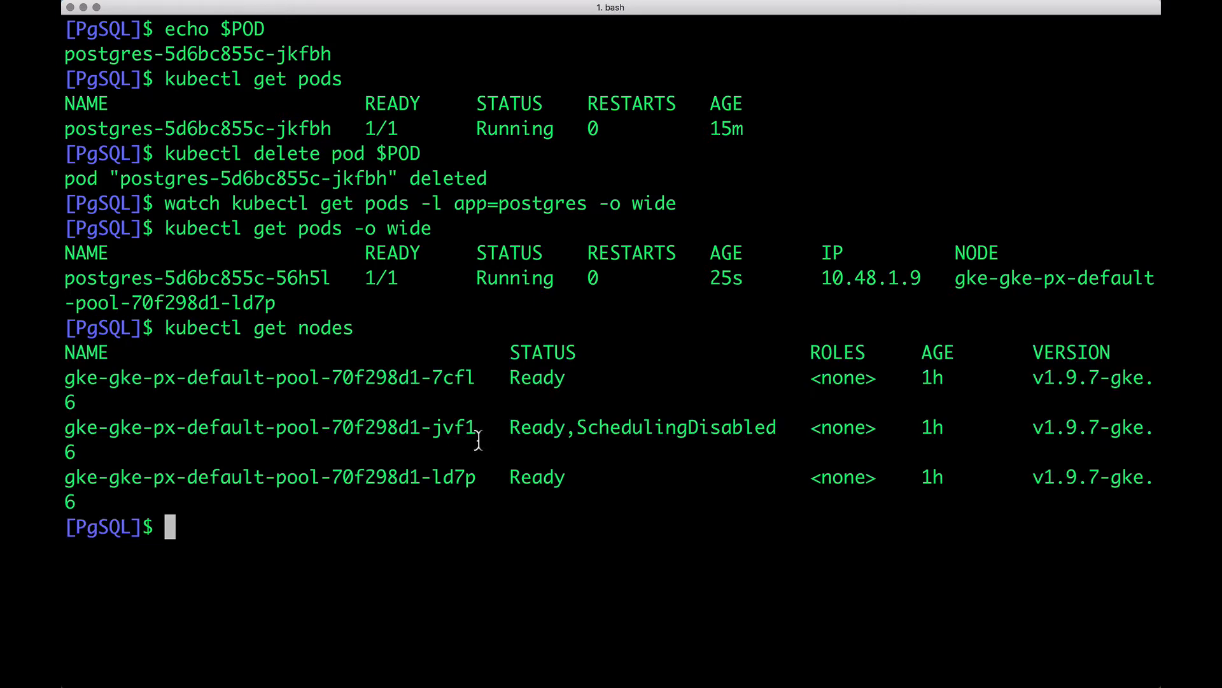
{"action": "mouse_move", "coordinate": [483, 491]}
{"action": "type", "text": "select count(*) from pgbench_accounts;"}
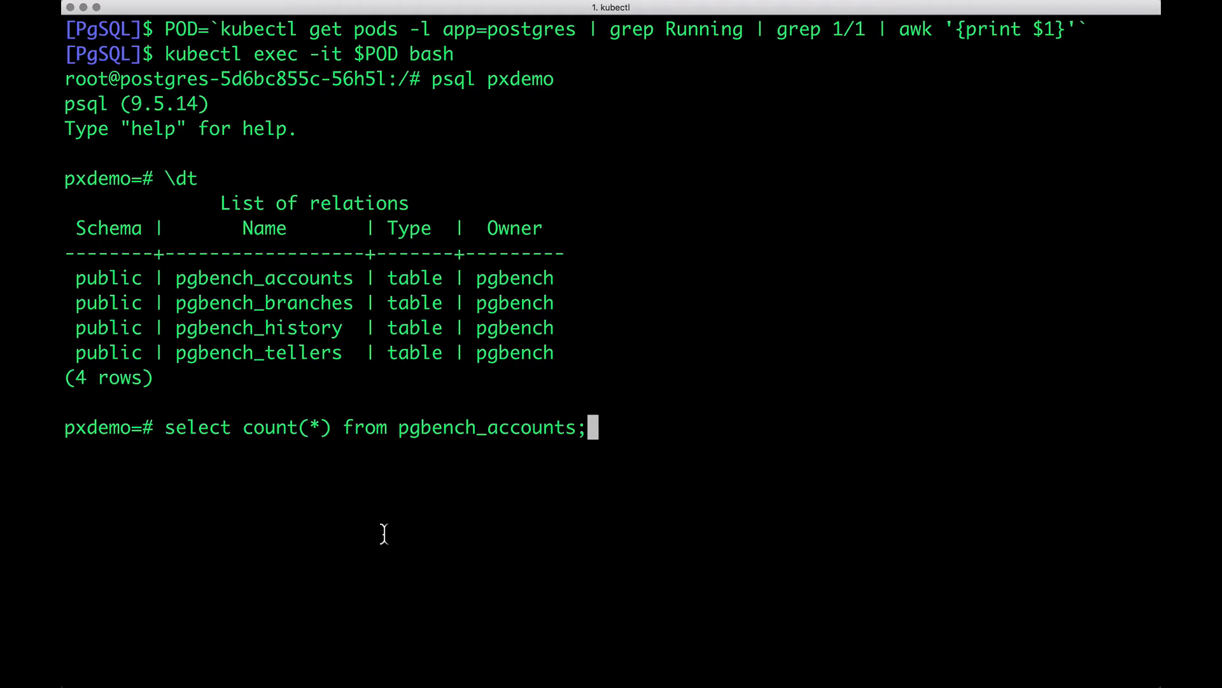
Step: Count pgbench_accounts in the new pod (5,000,000 rows), then exit to the local shell
{"action": "key", "text": "Return"}
{"action": "type", "text": "\\q"}
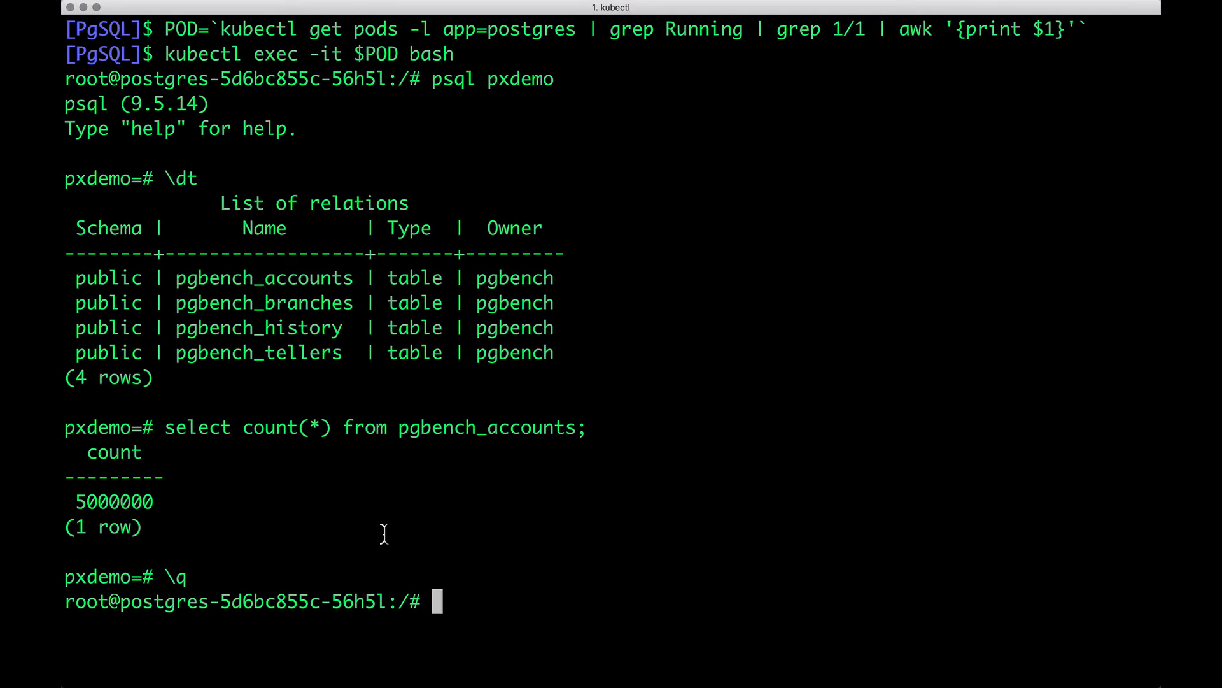
{"action": "type", "text": "exit"}
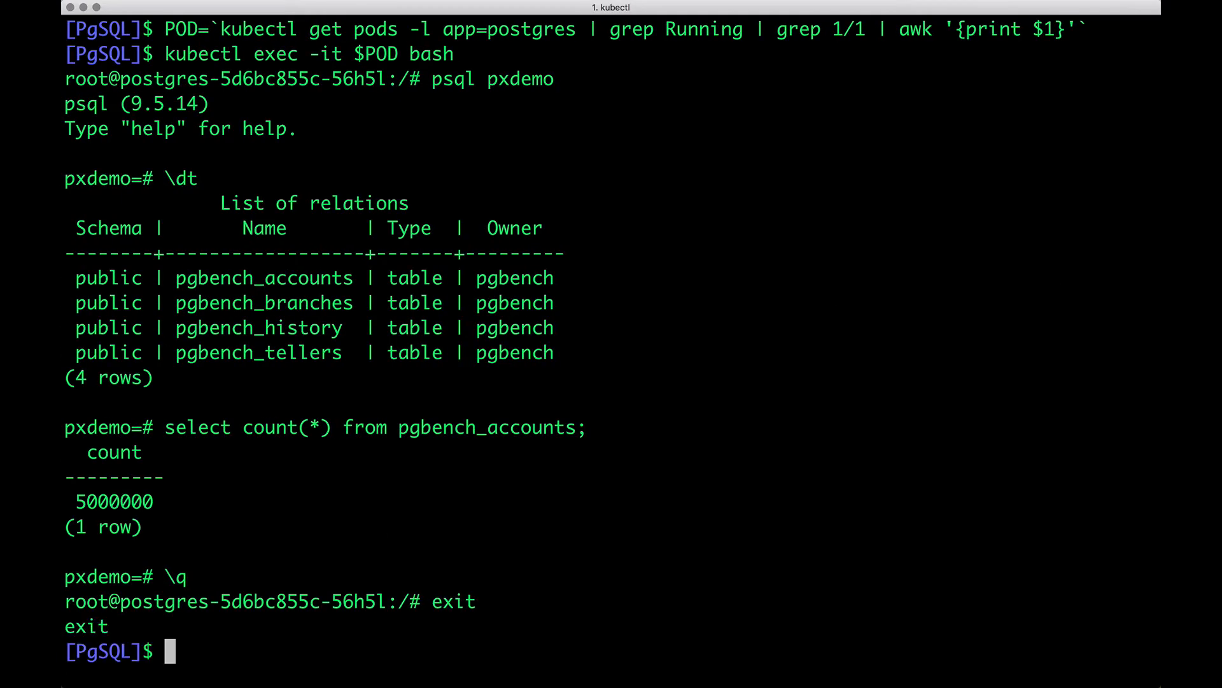